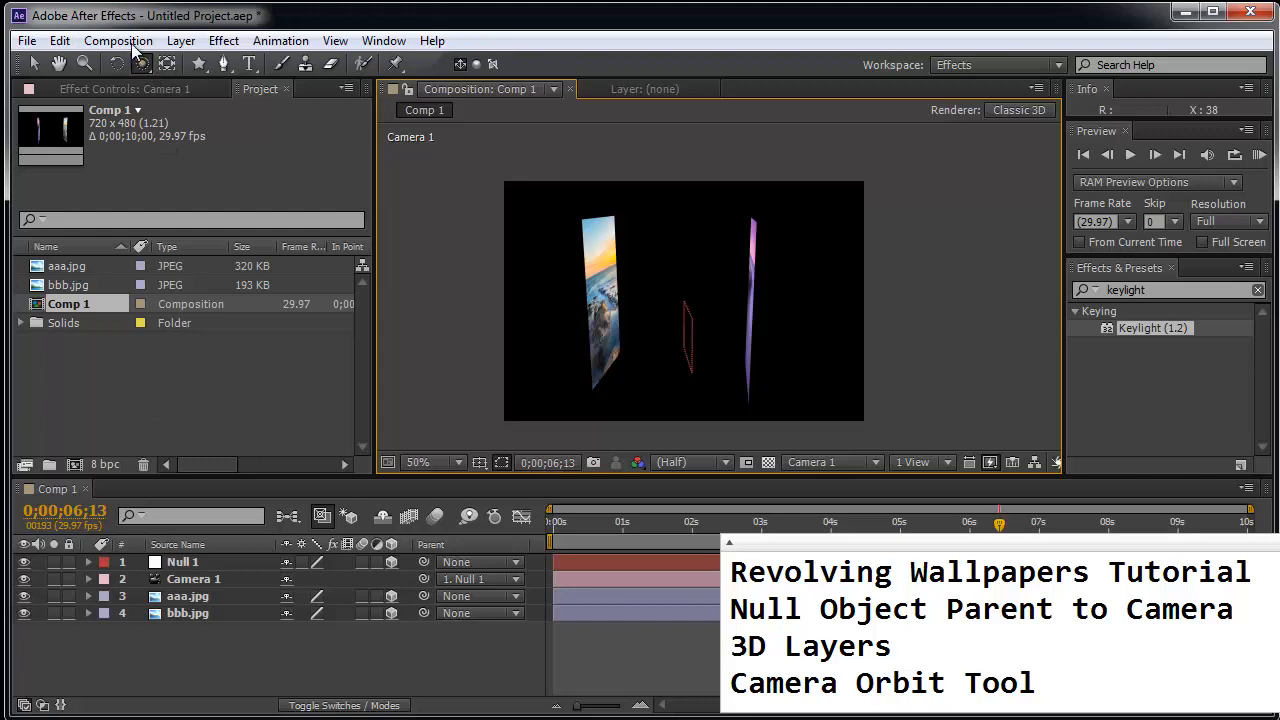
# - Create Comp 2 using the NTSC DV Widescreen preset (720×480, 29.97 fps) lasting 10 seconds
pyautogui.click(118, 40)
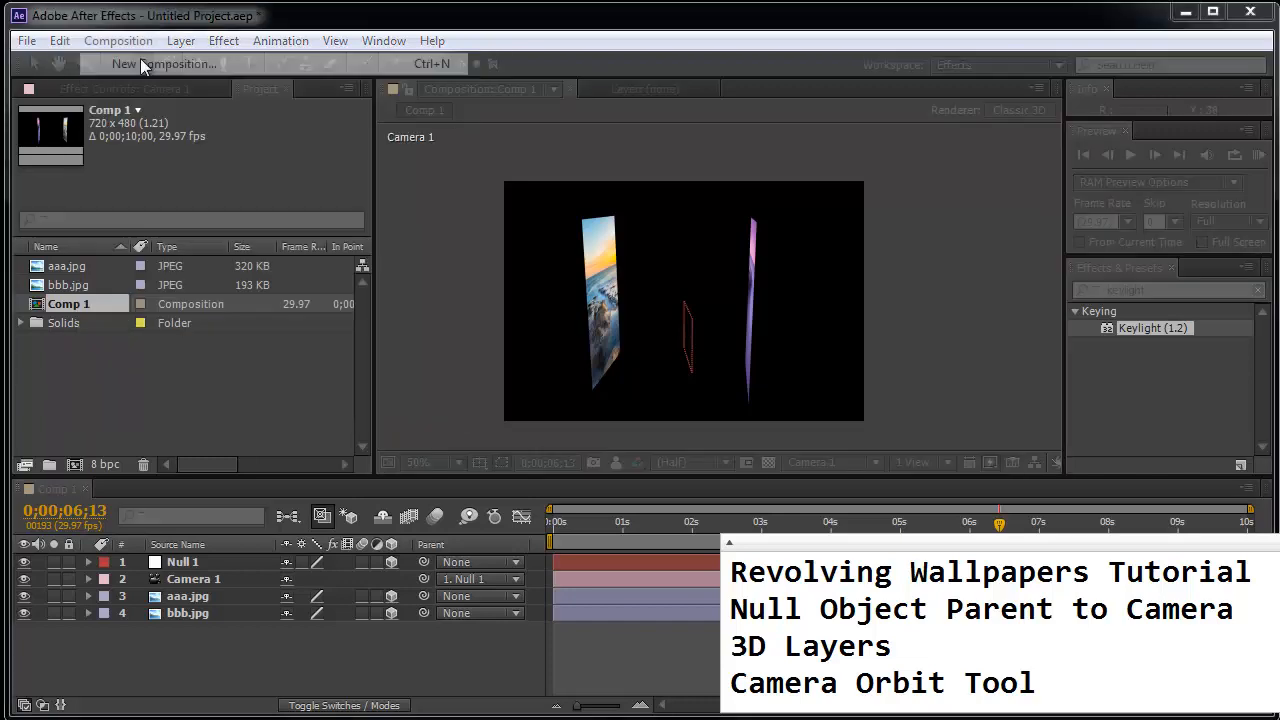
pyautogui.click(163, 63)
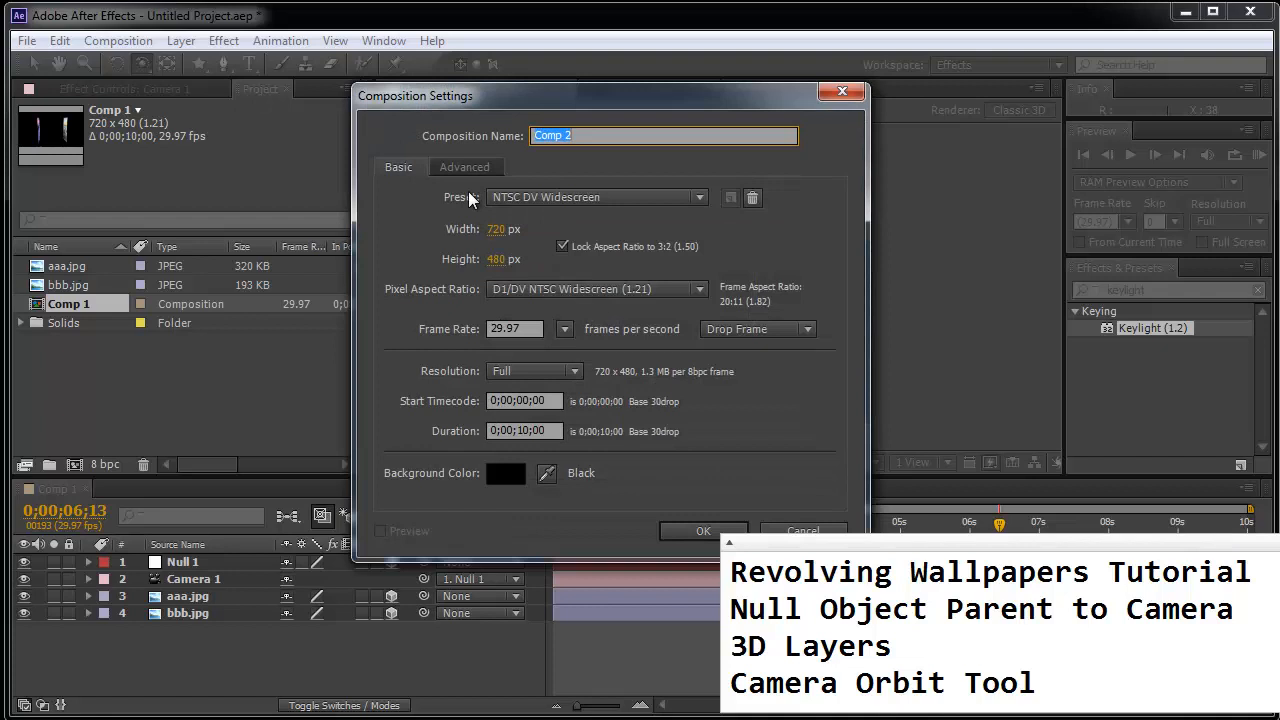
pyautogui.moveTo(640, 517)
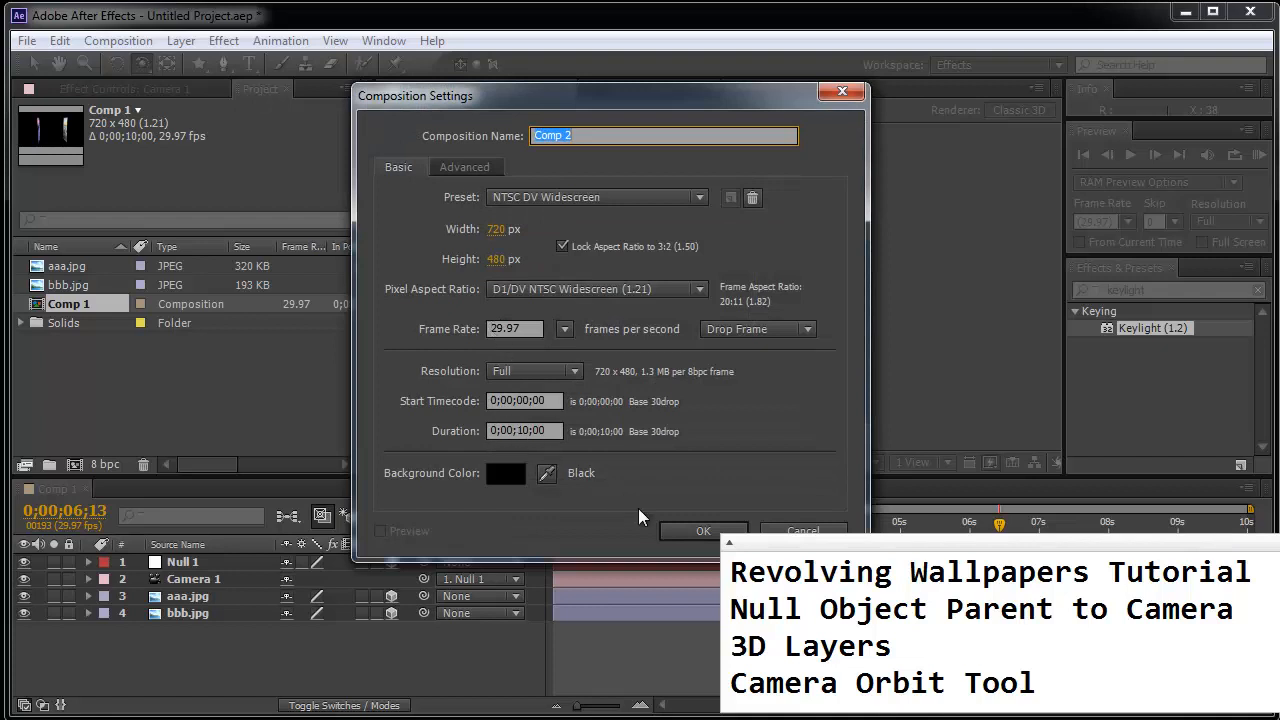
pyautogui.moveTo(505, 256)
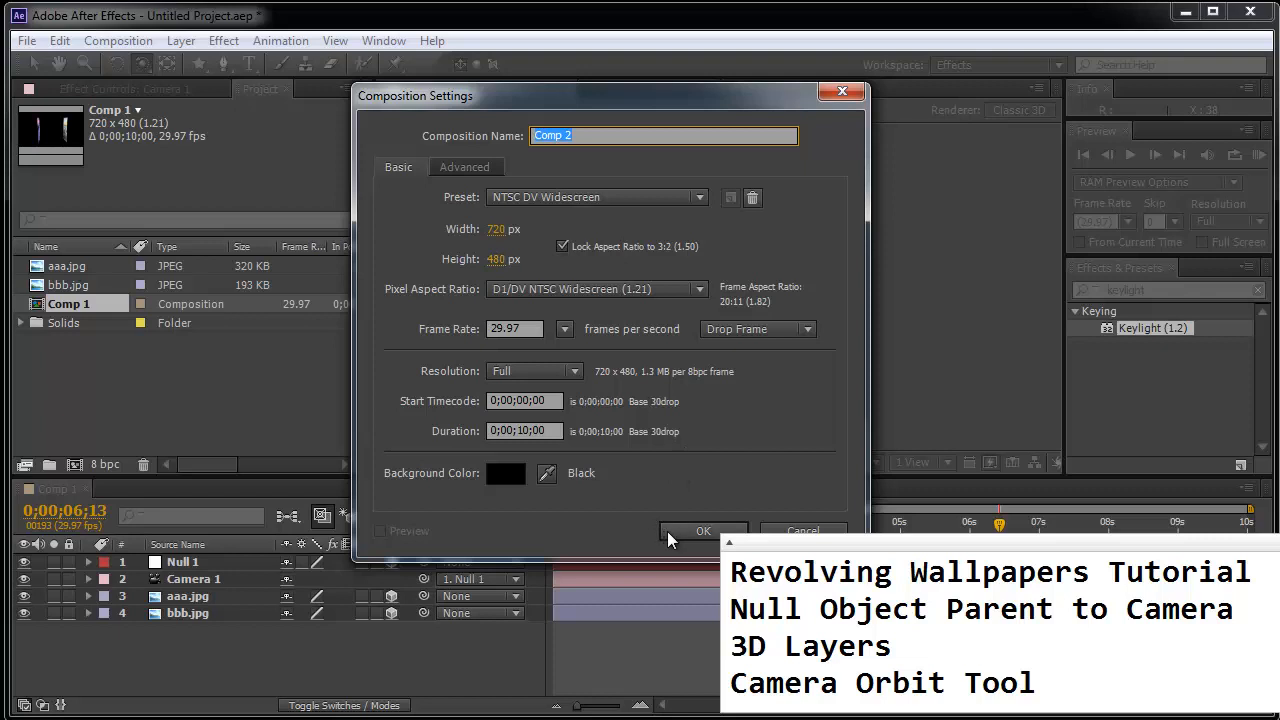
pyautogui.click(703, 531)
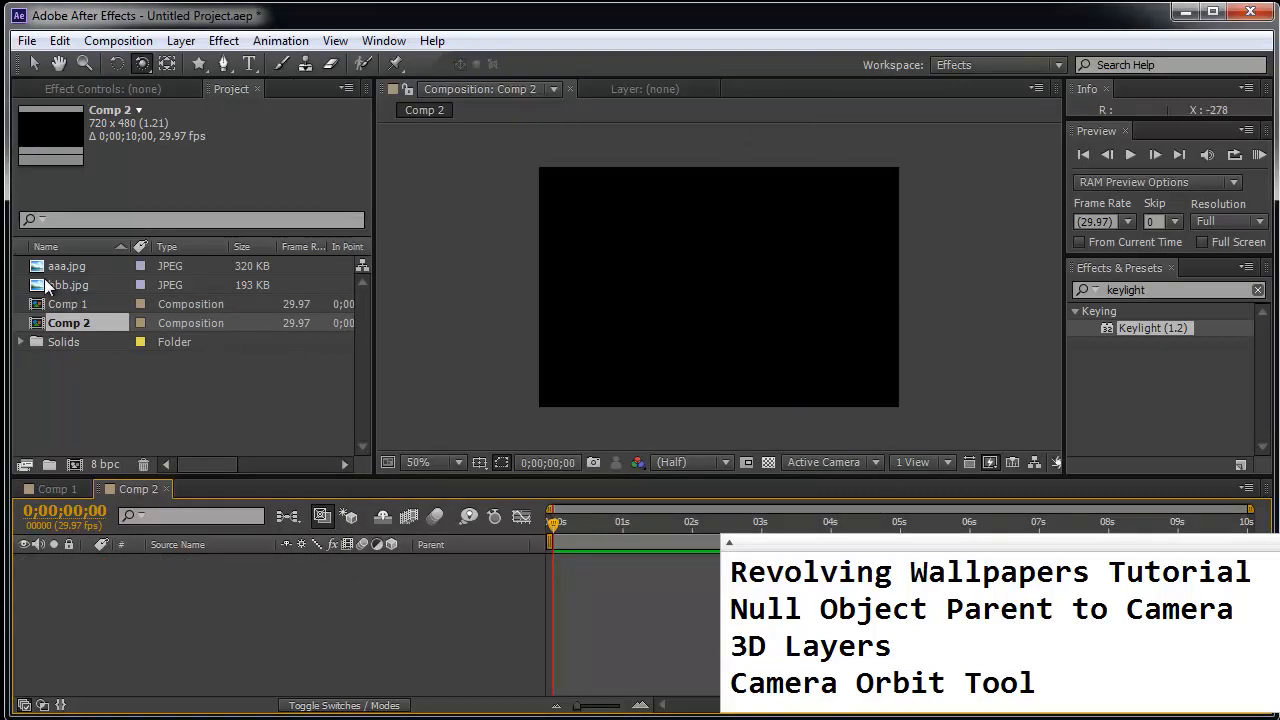
# - Add aaa.jpg and bbb.jpg from the Project panel as layers in Comp 2
pyautogui.click(67, 265)
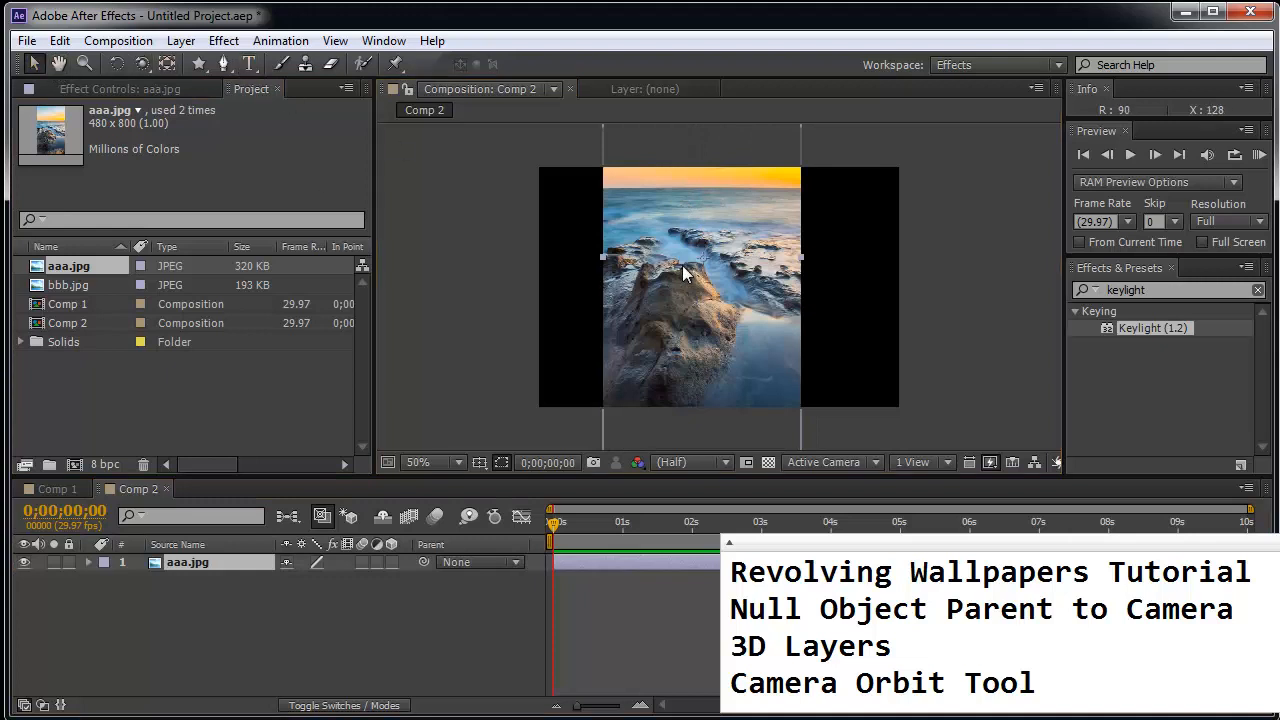
pyautogui.moveTo(685, 275); pyautogui.dragTo(705, 290)
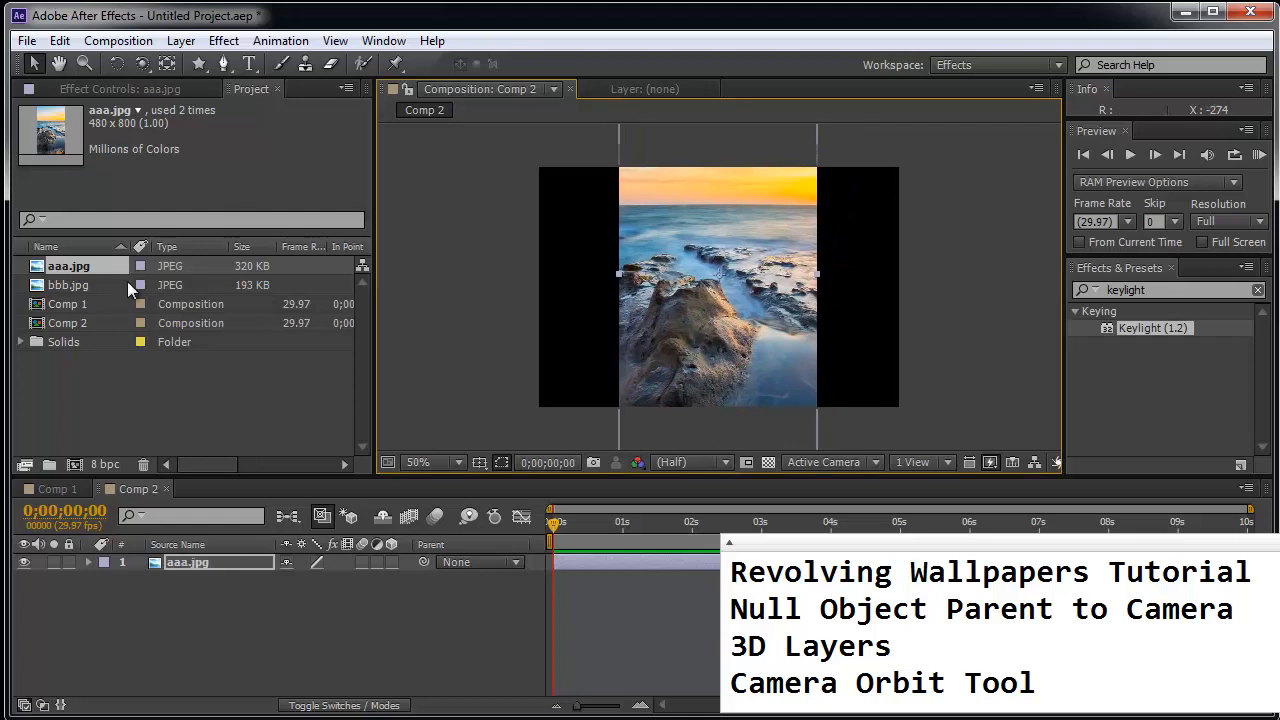
pyautogui.click(26, 40)
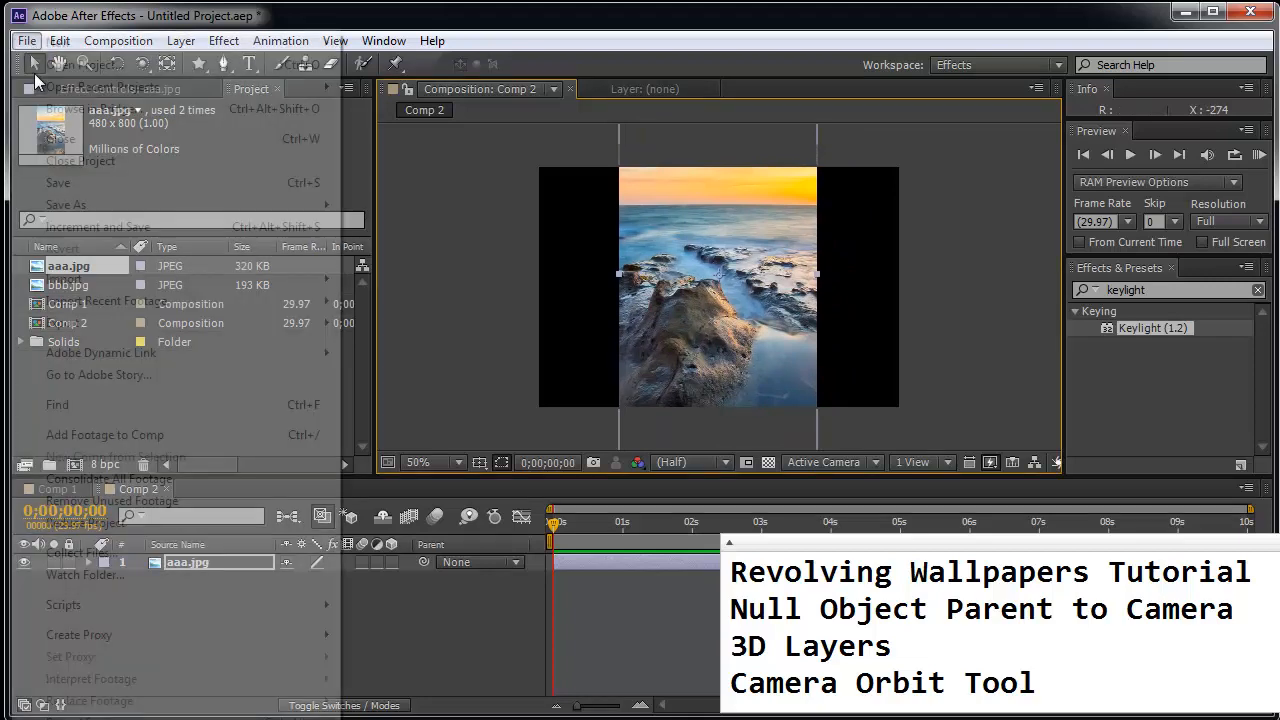
pyautogui.click(64, 278)
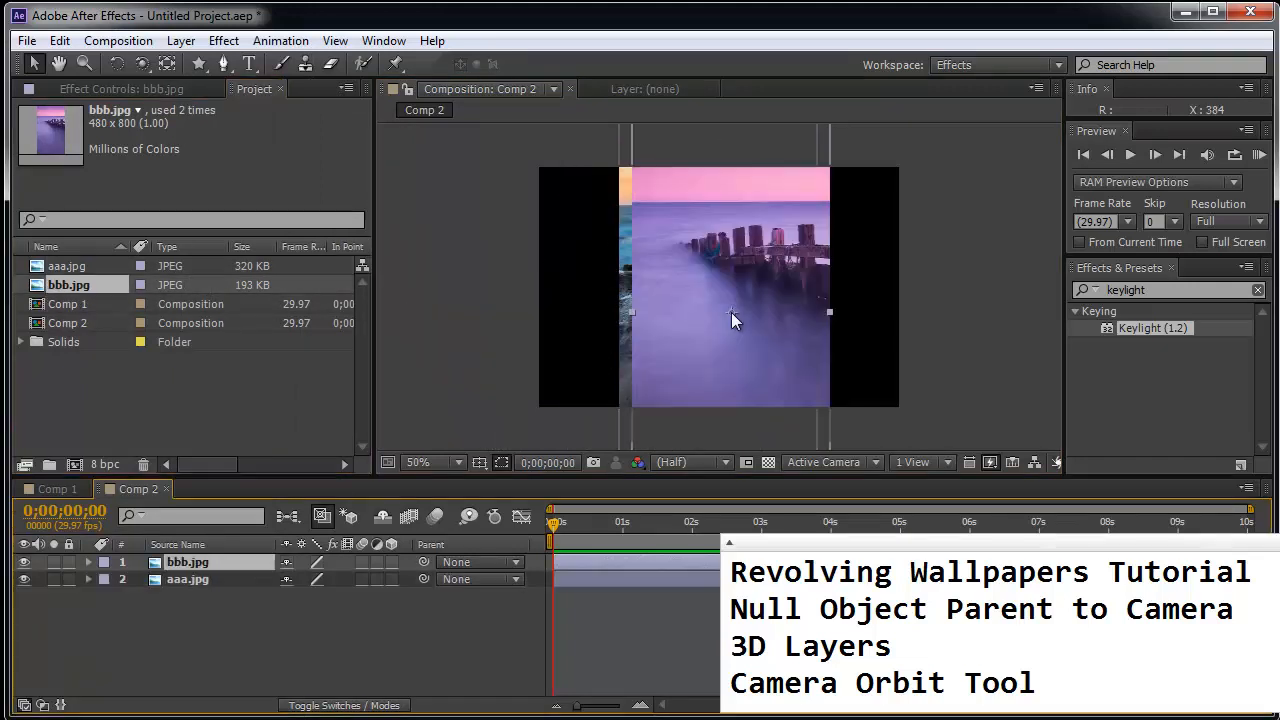
pyautogui.moveTo(708, 278)
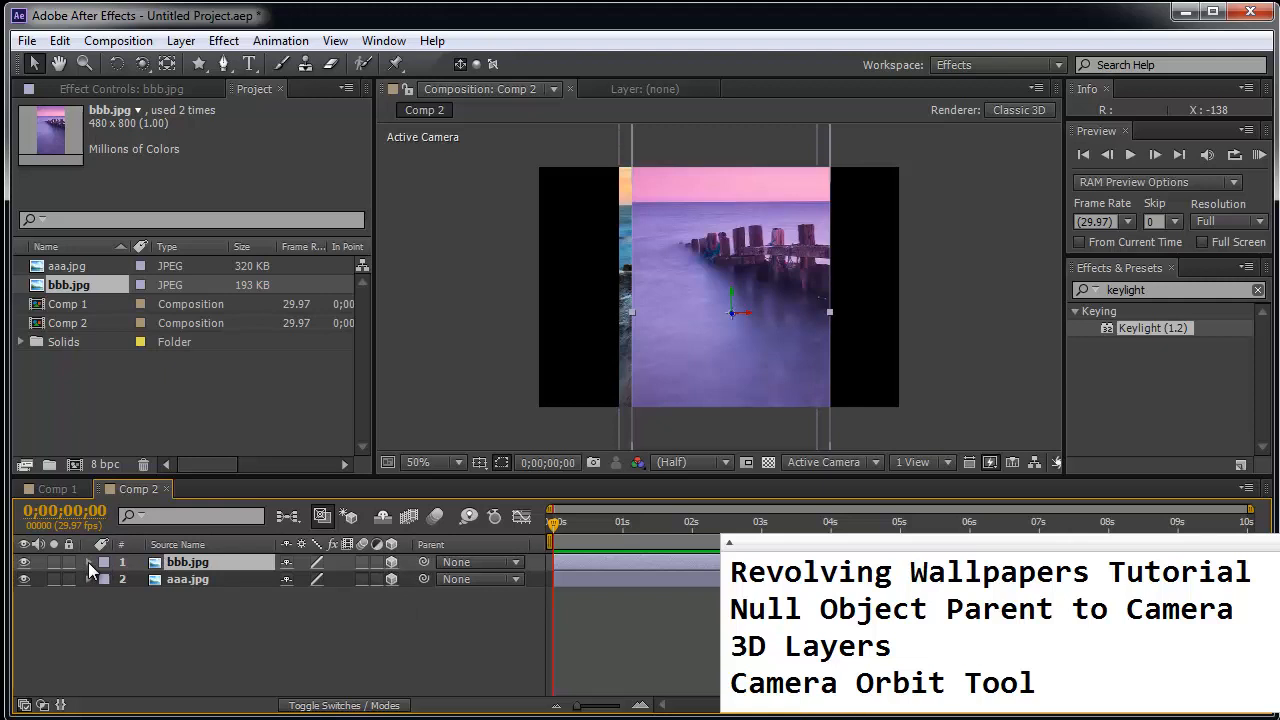
# - Turn both wallpaper layers 3D and set bbb.jpg's Position Z to 1000
pyautogui.click(89, 562)
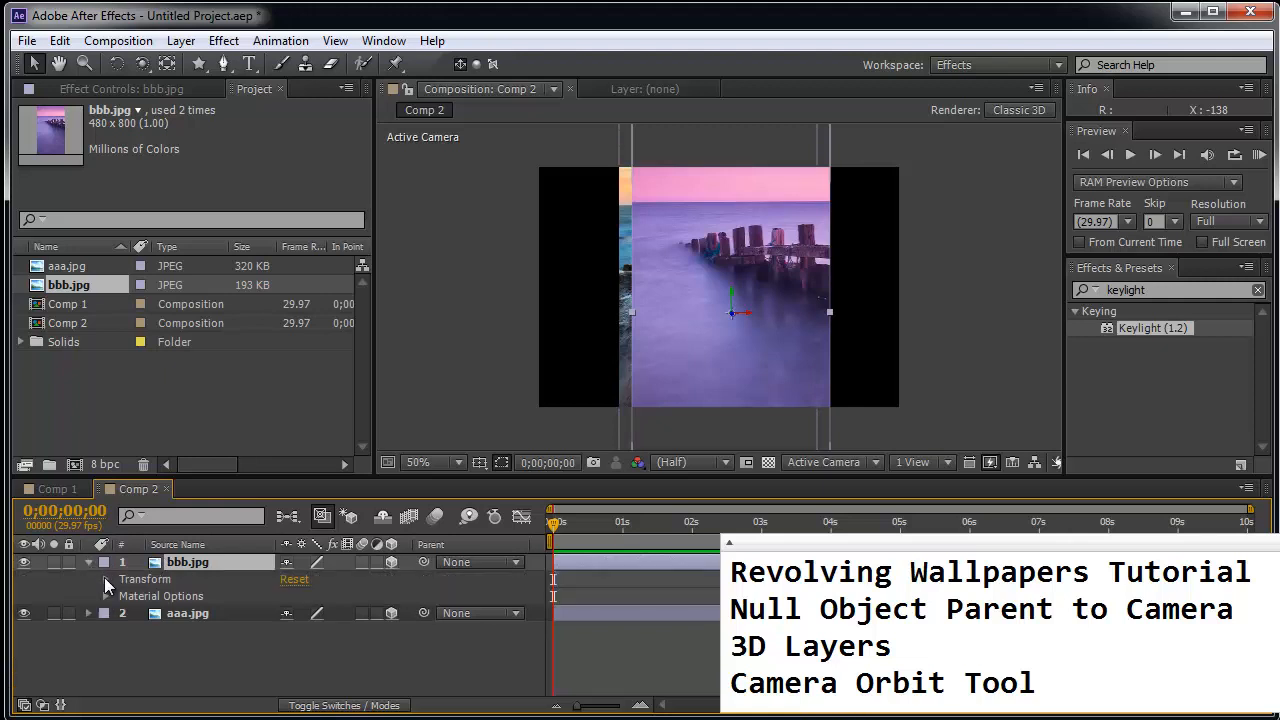
pyautogui.click(88, 561)
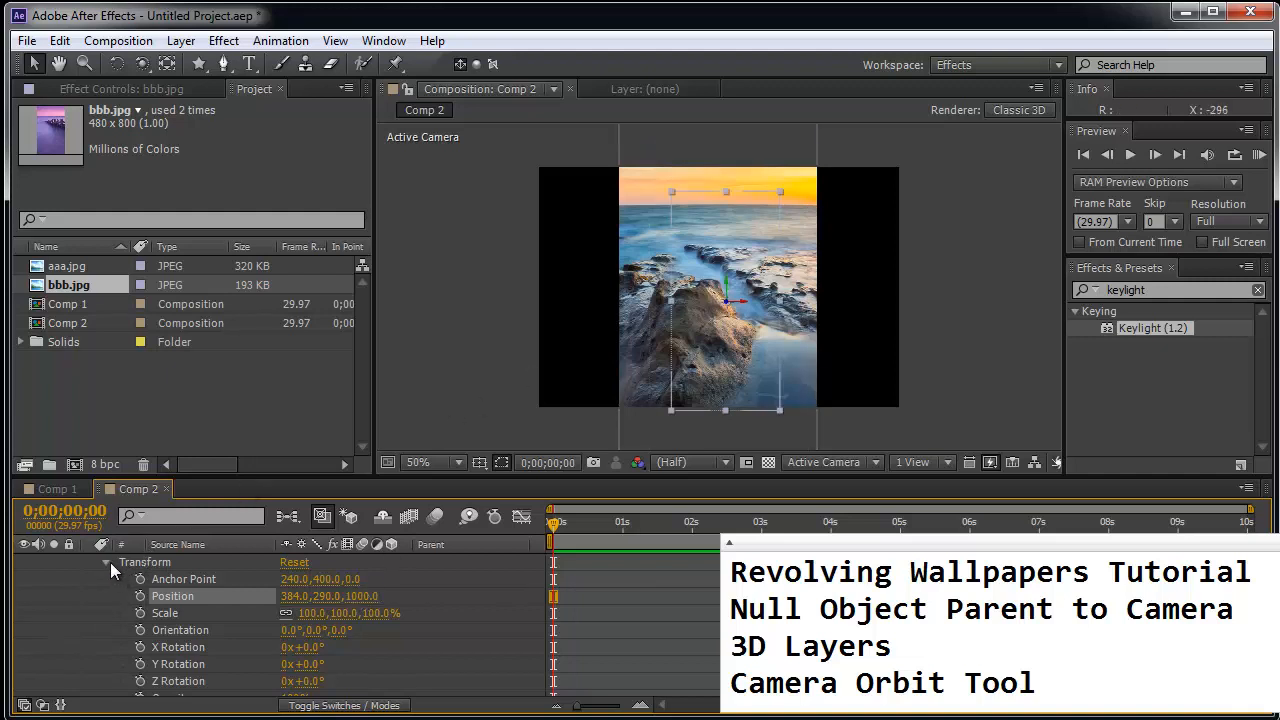
pyautogui.click(107, 561)
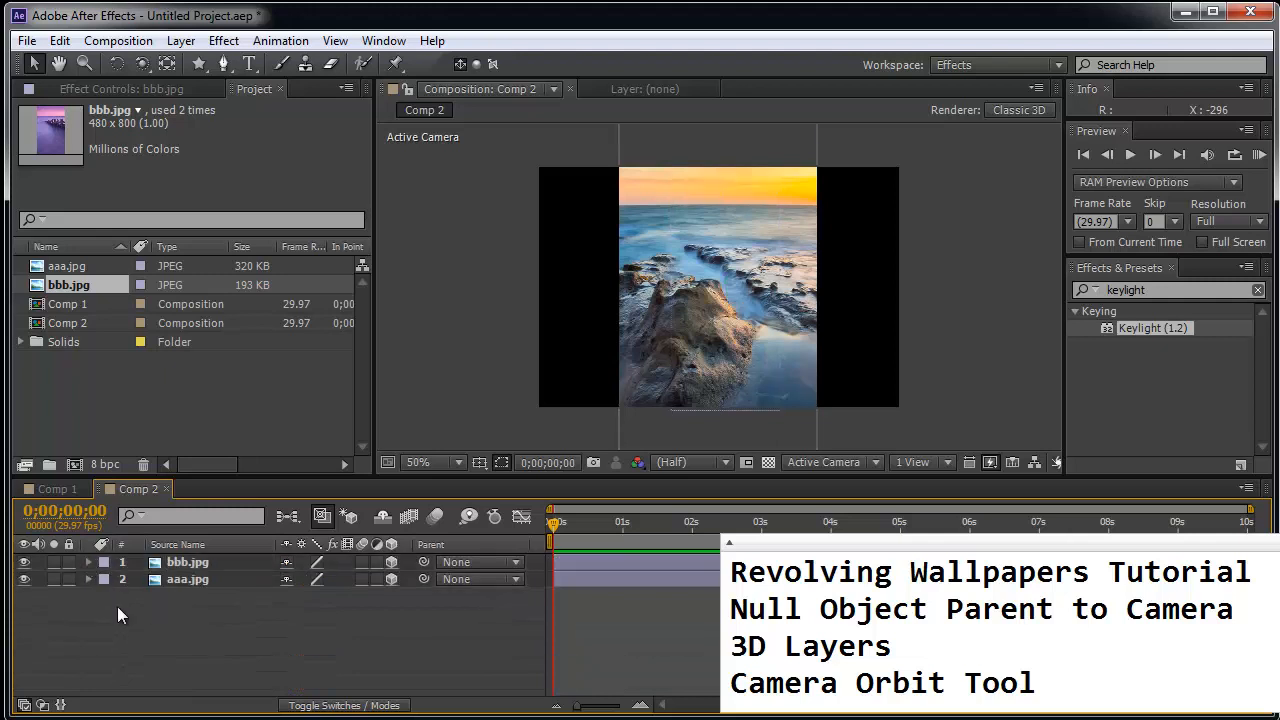
pyautogui.moveTo(165, 641)
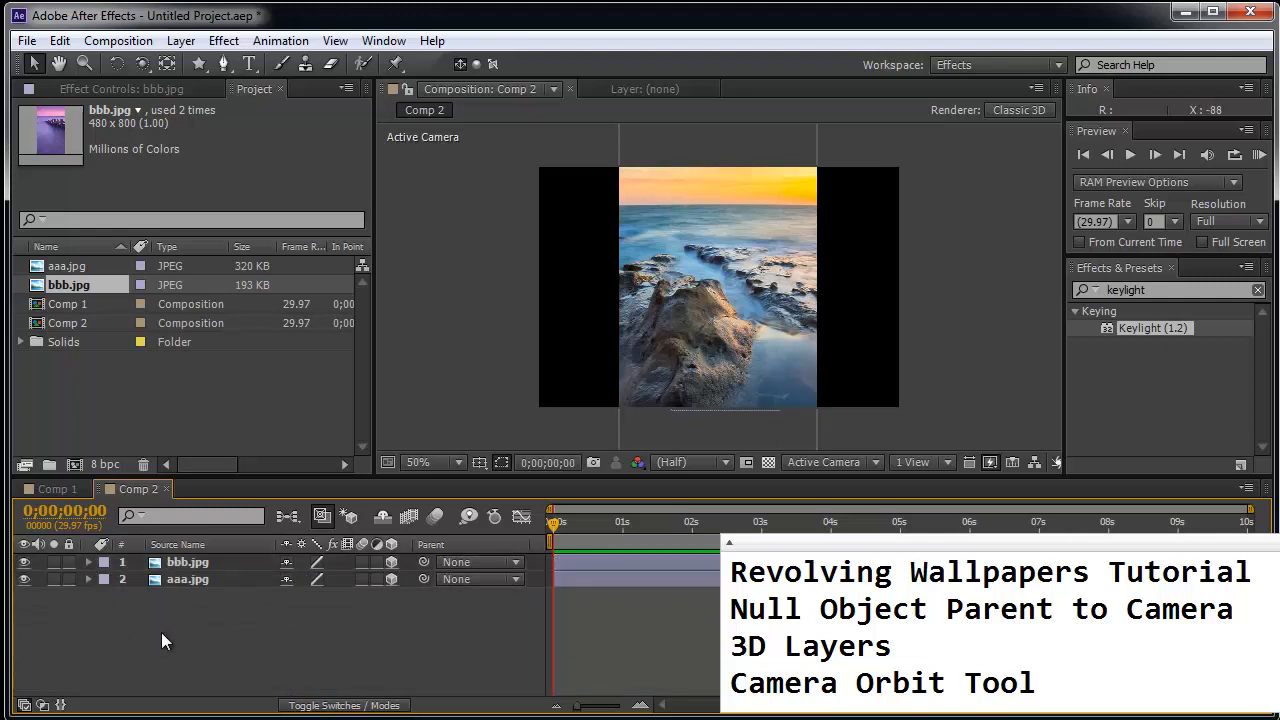
# - Add Camera 1 as a Two-Node Camera from the timeline's New > Camera menu
pyautogui.rightClick(165, 640)
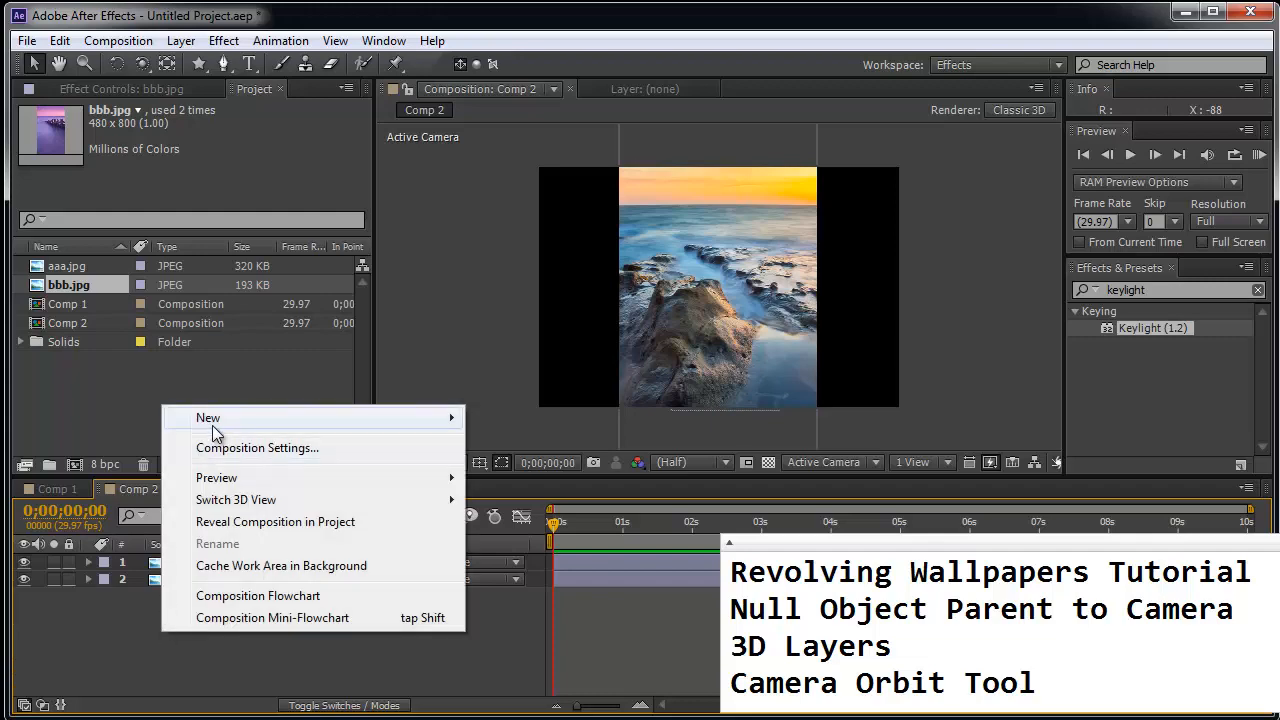
pyautogui.moveTo(208, 417)
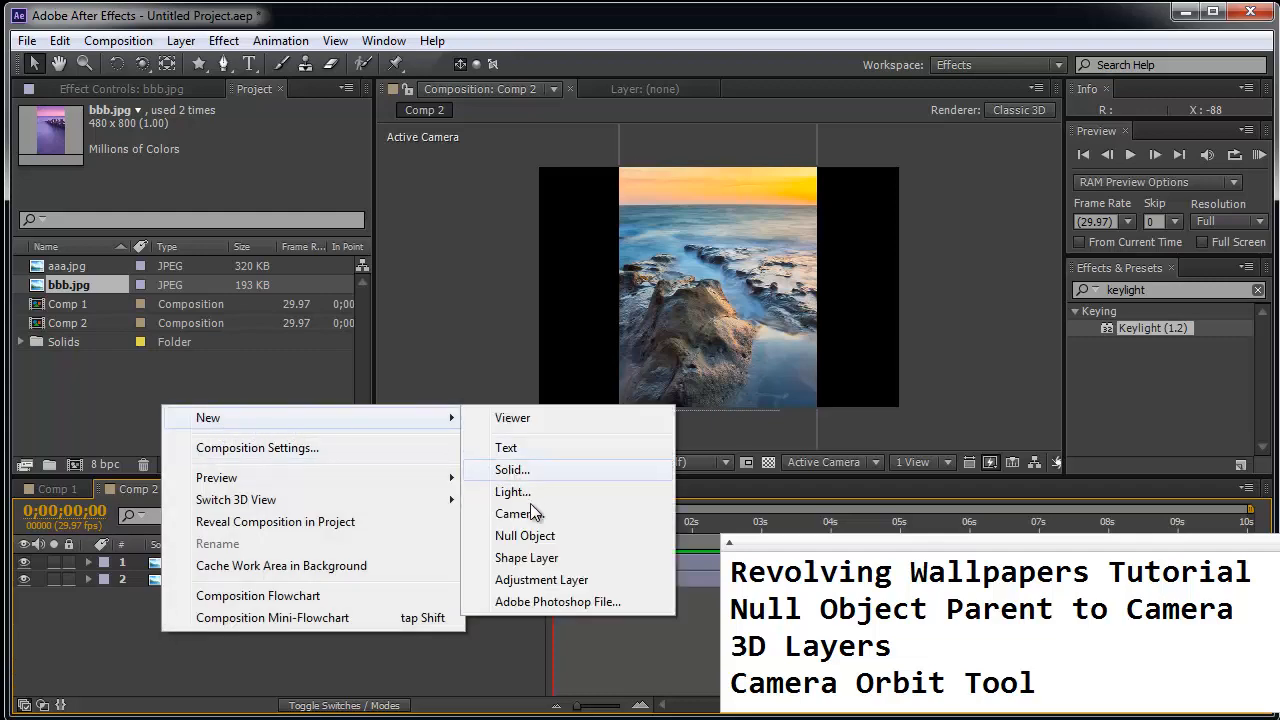
pyautogui.click(518, 513)
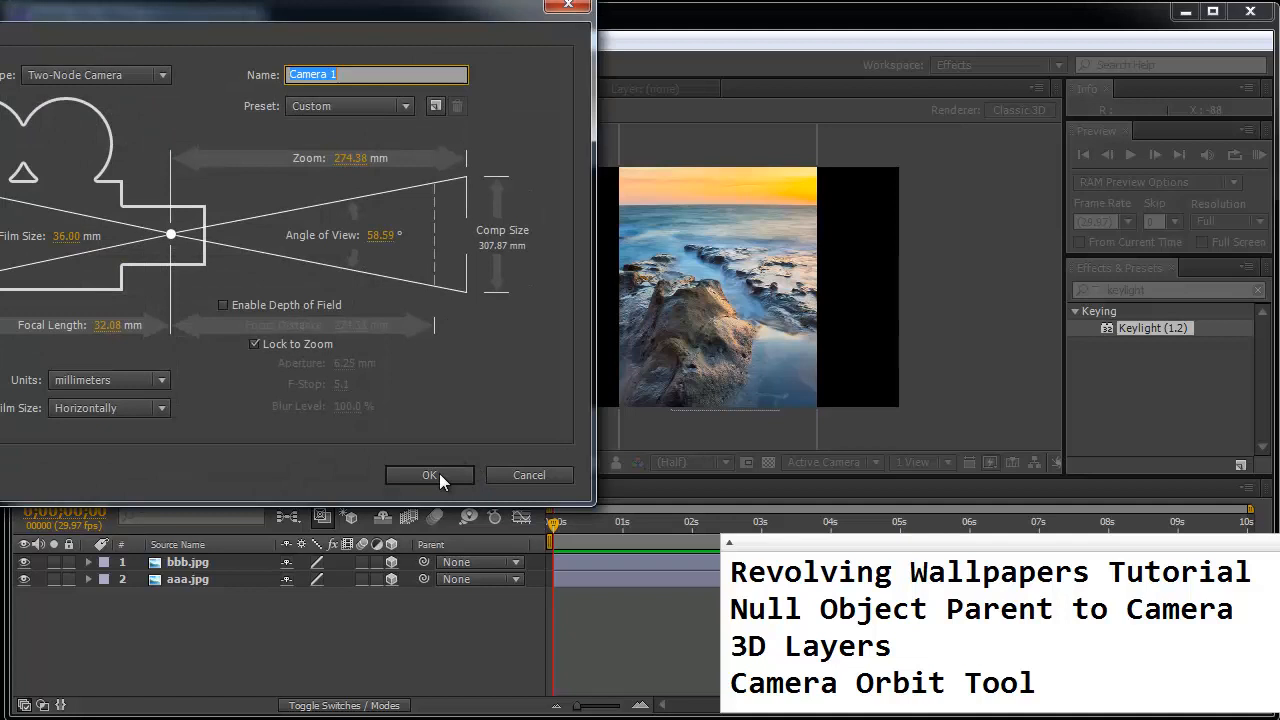
pyautogui.click(429, 475)
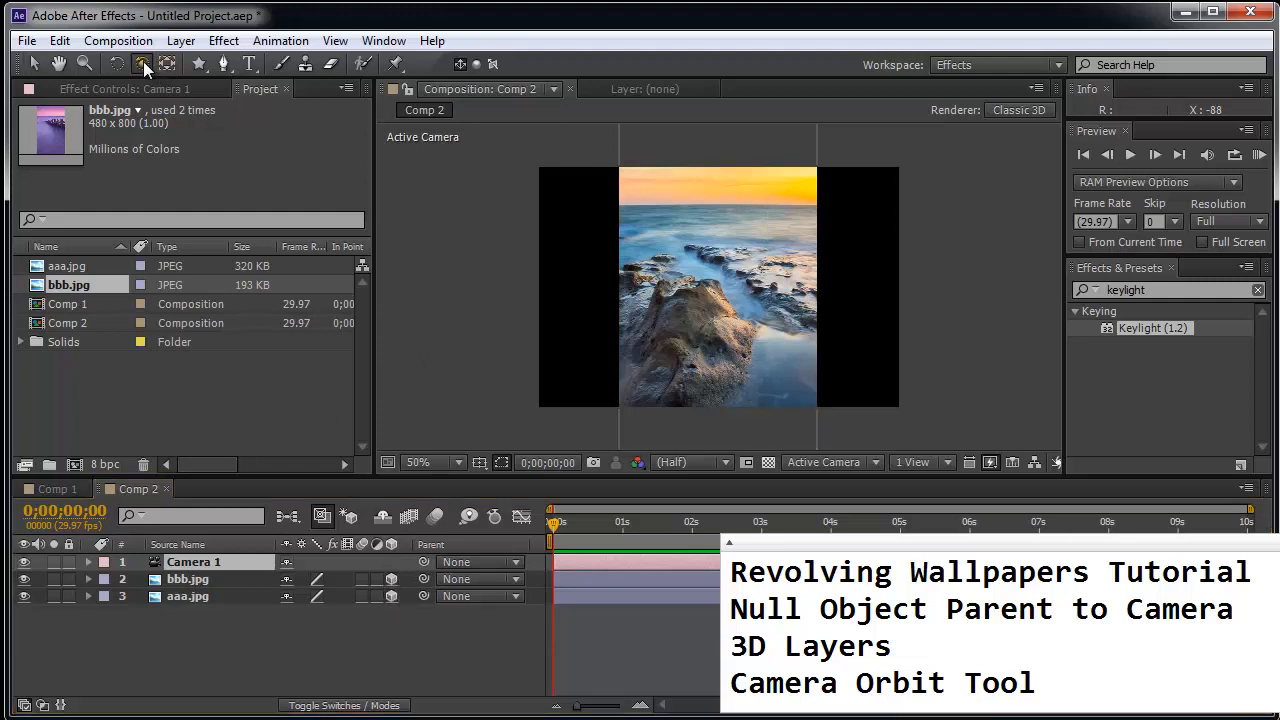
# - Orbit Camera 1 with the Orbit Camera Tool to view both wallpapers at different angles
pyautogui.click(145, 63)
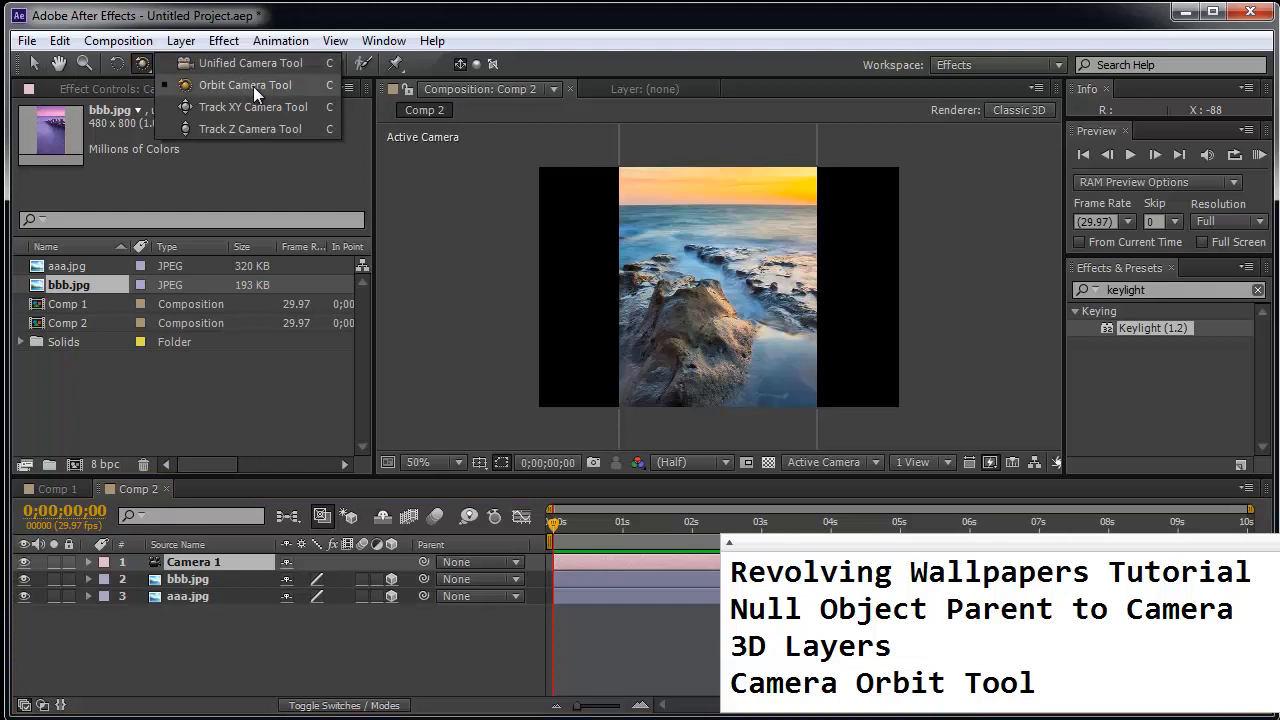
pyautogui.click(244, 84)
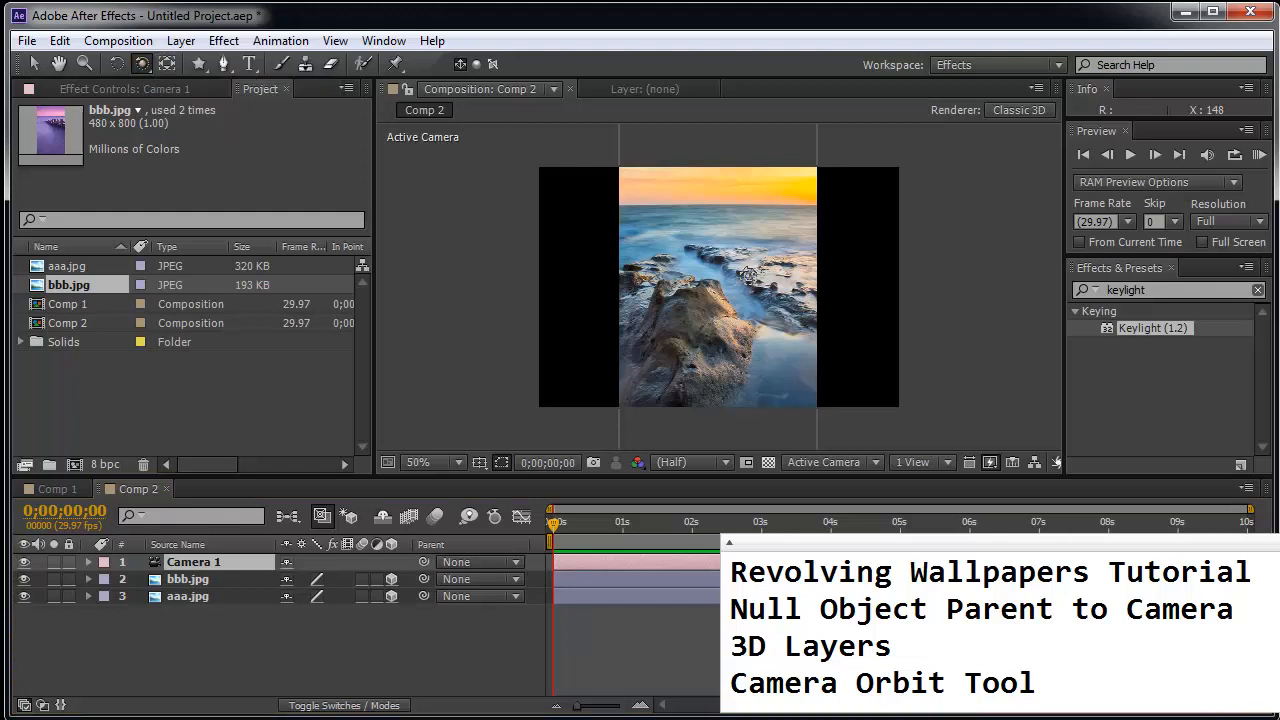
pyautogui.moveTo(720, 290); pyautogui.dragTo(648, 256)
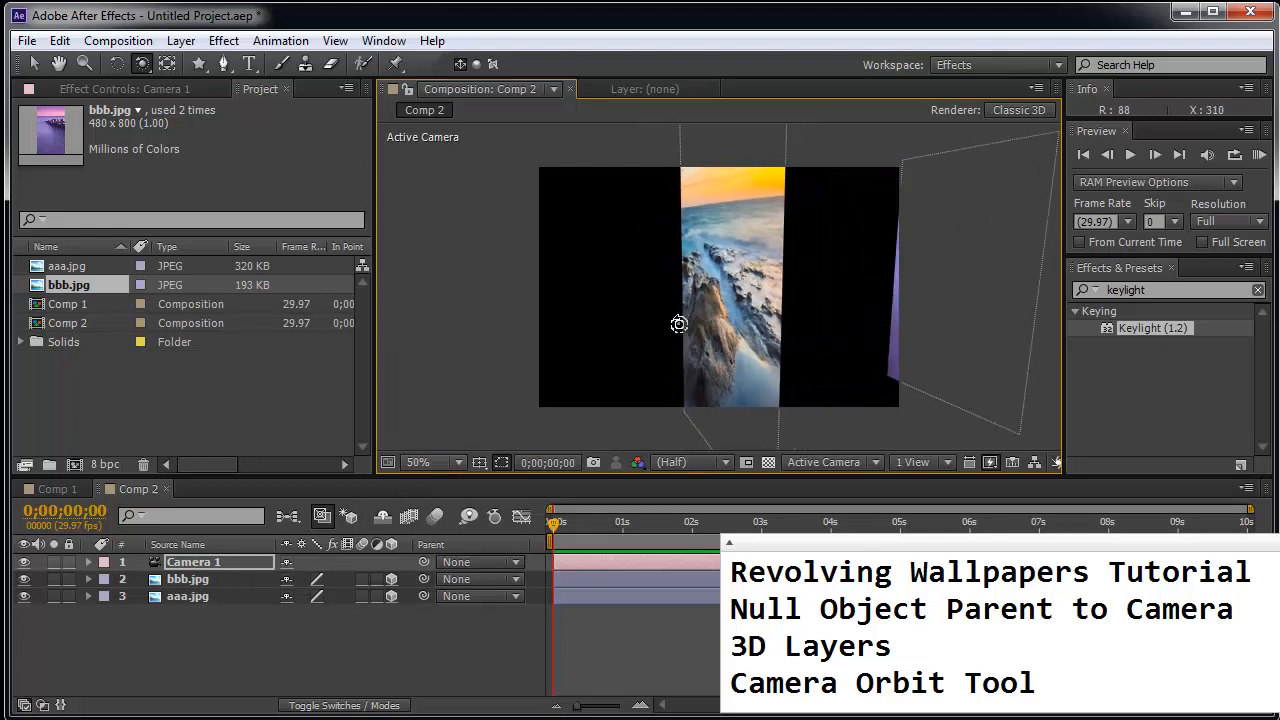
pyautogui.moveTo(679, 324); pyautogui.dragTo(443, 297)
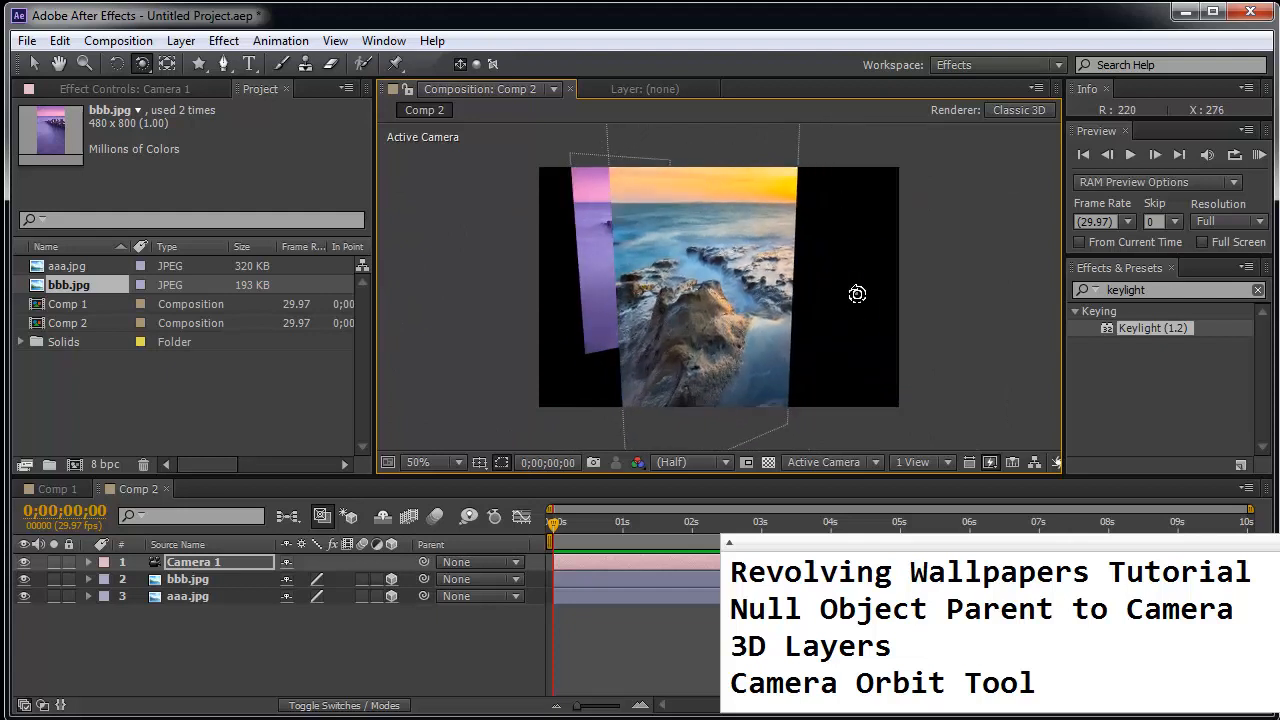
pyautogui.moveTo(857, 293); pyautogui.dragTo(775, 308)
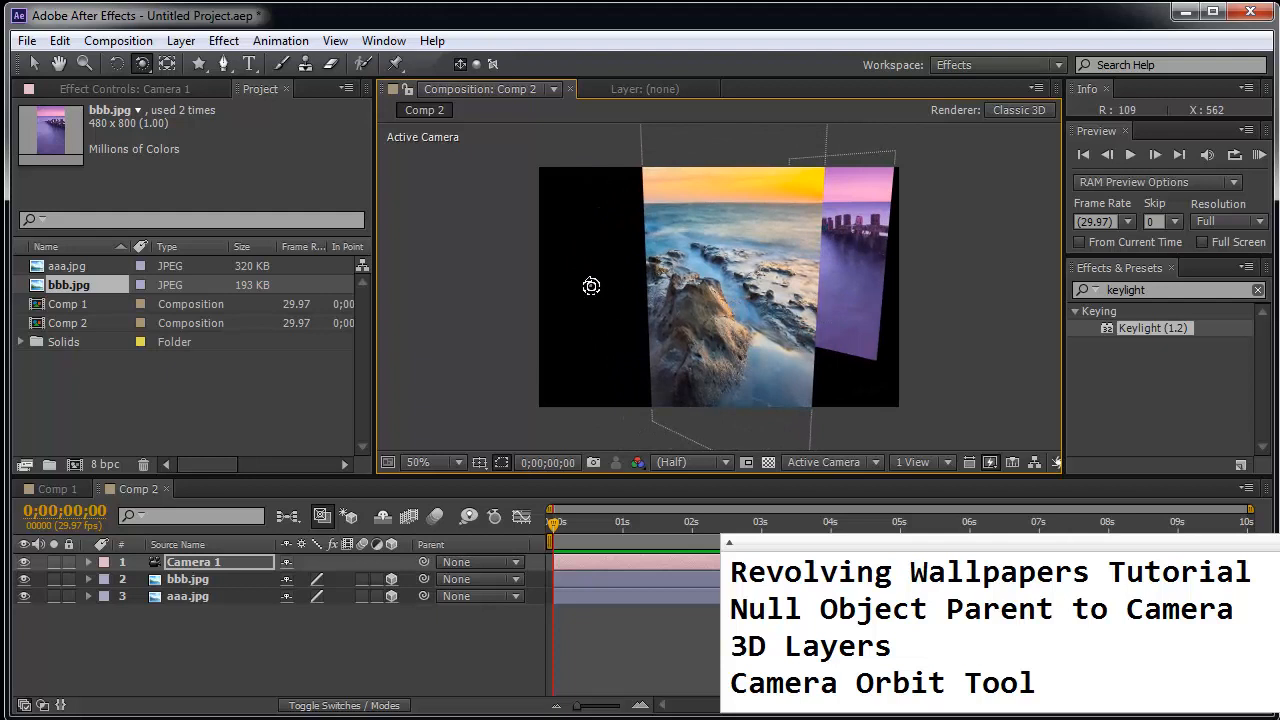
pyautogui.moveTo(591, 287); pyautogui.dragTo(693, 383)
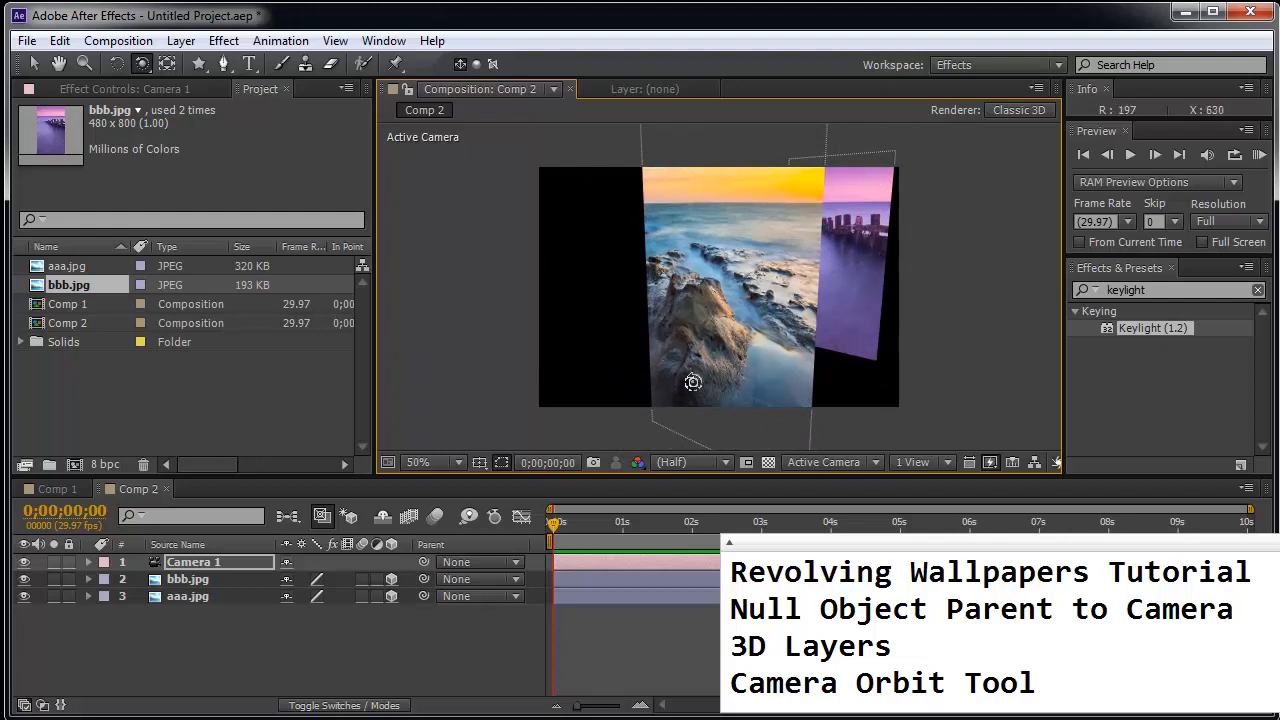
pyautogui.moveTo(538, 369)
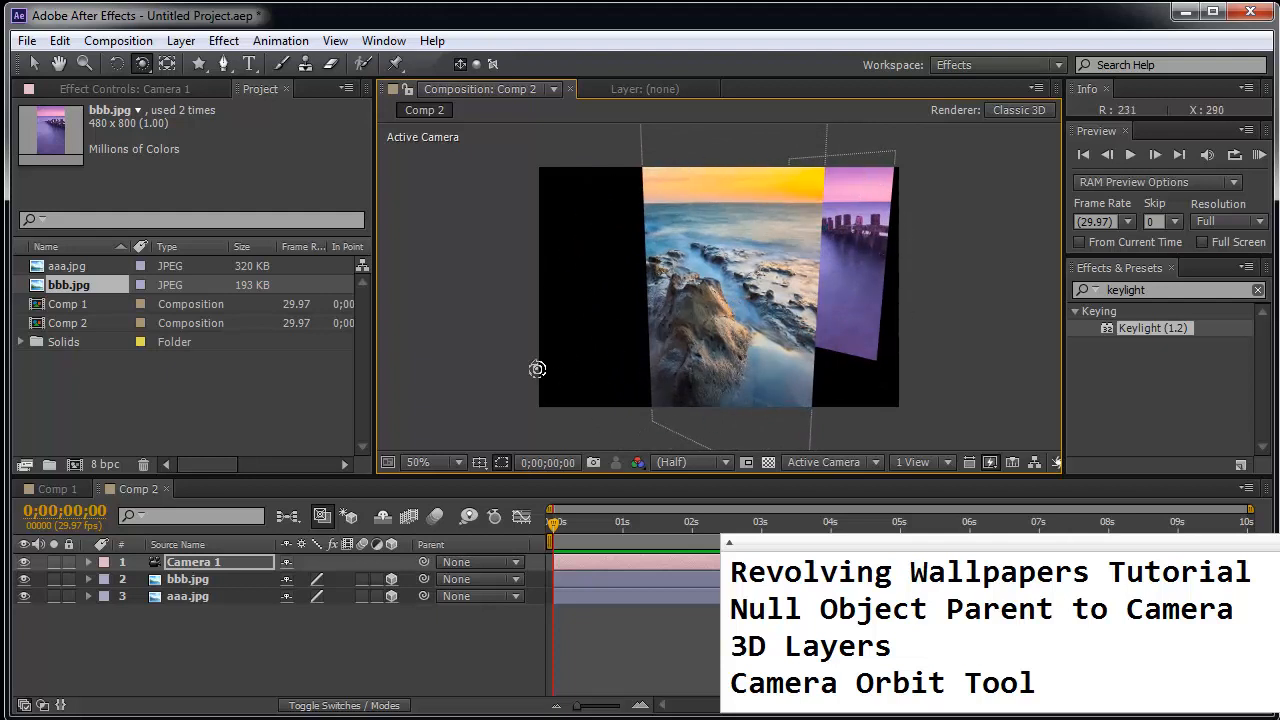
pyautogui.moveTo(537, 369); pyautogui.dragTo(678, 288)
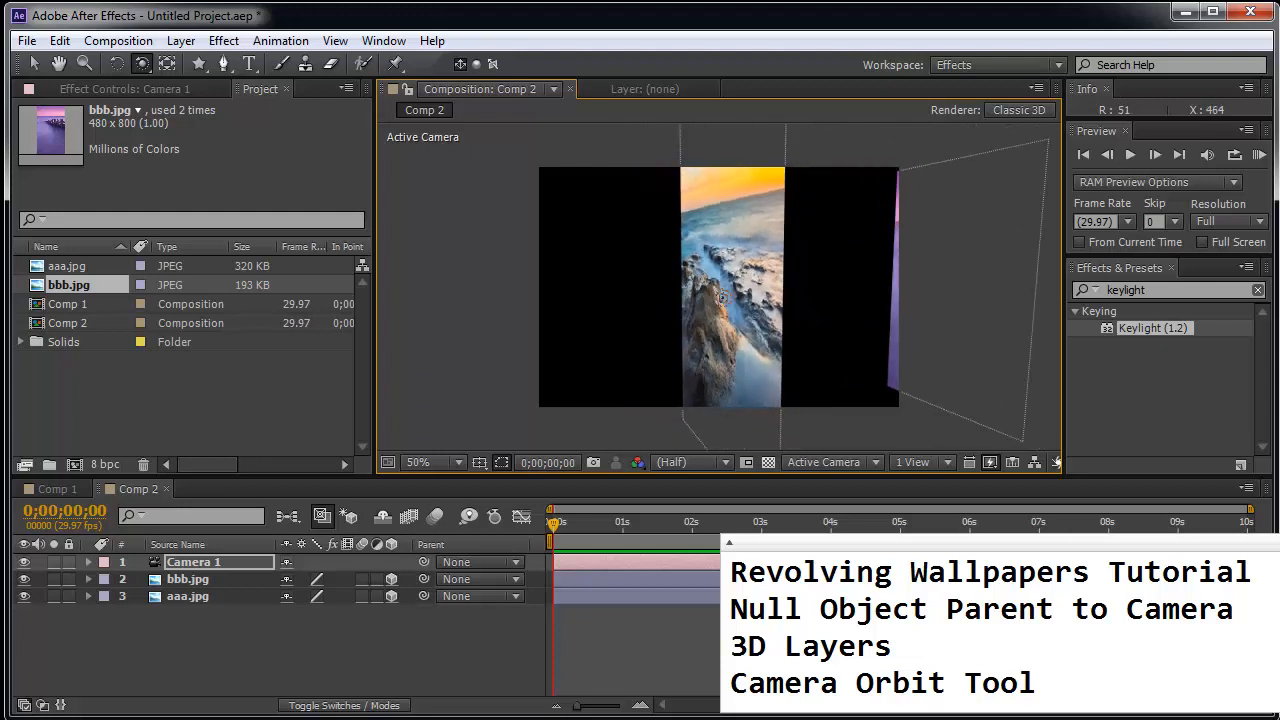
pyautogui.moveTo(722, 297); pyautogui.dragTo(772, 302)
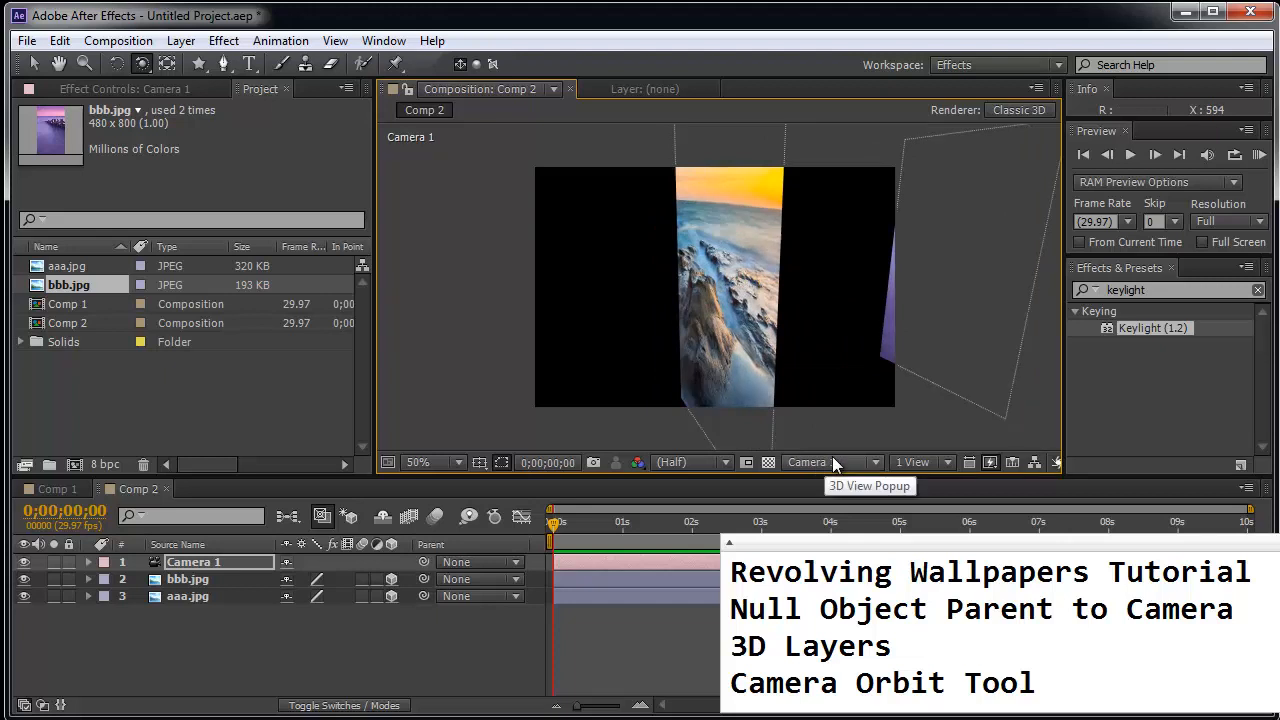
# - Switch the 3D view to Top, zoom out to 12.5%, and try orbiting
pyautogui.click(830, 462)
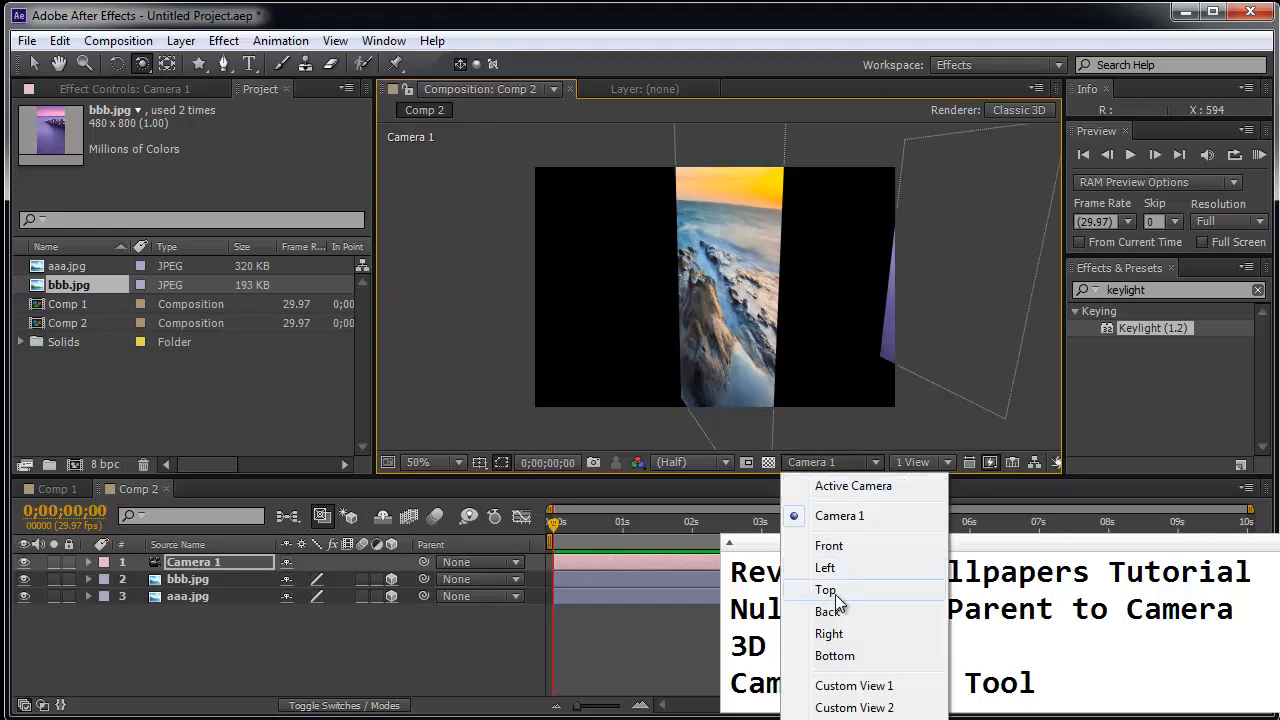
pyautogui.click(825, 589)
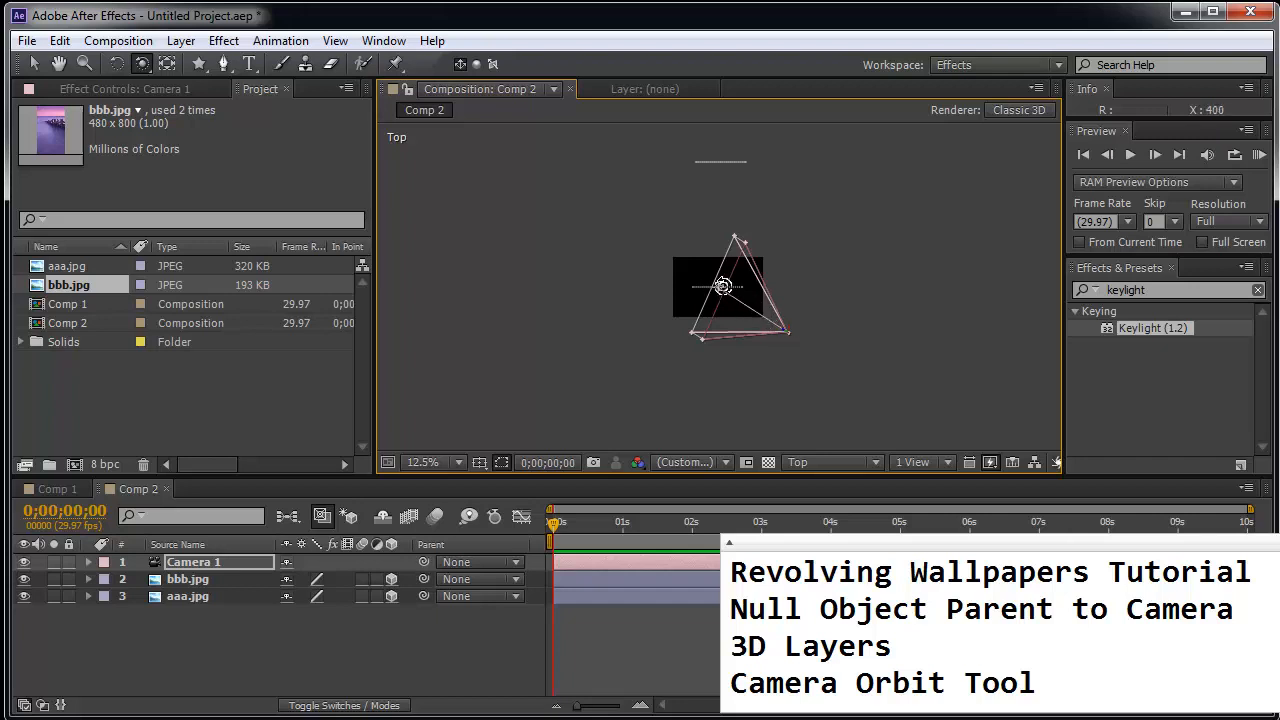
pyautogui.moveTo(722, 287); pyautogui.dragTo(728, 340)
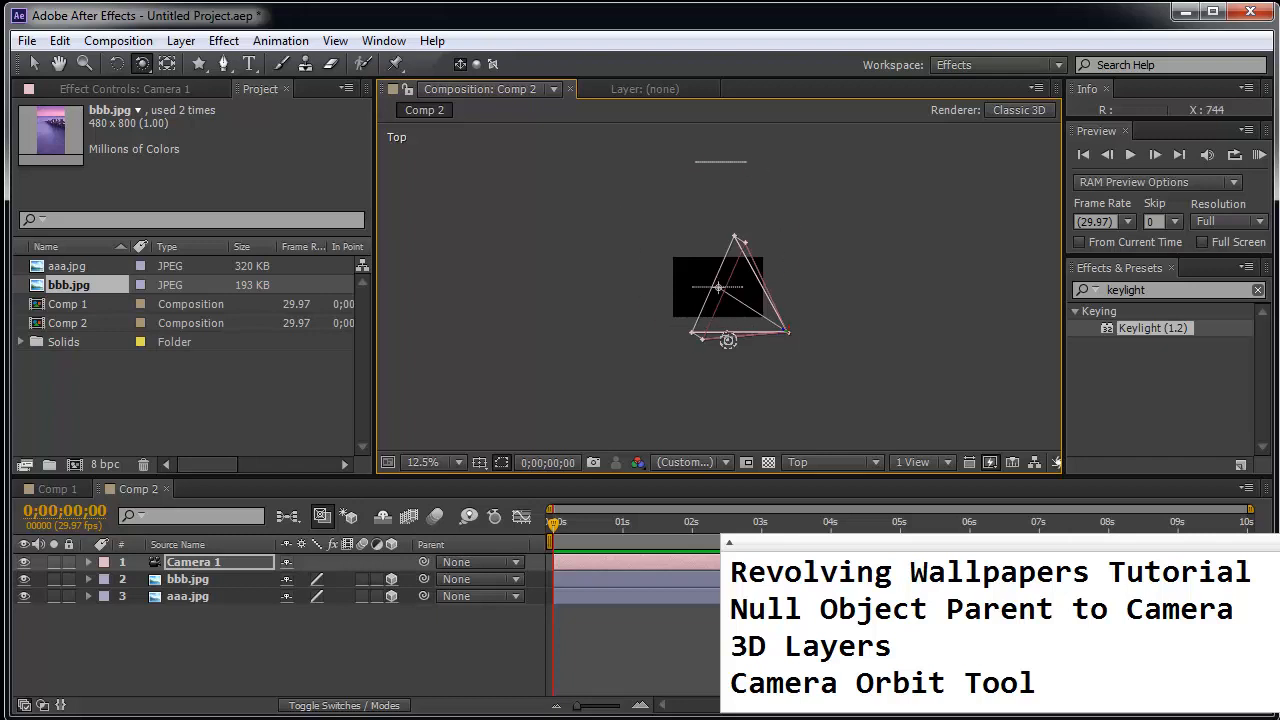
pyautogui.moveTo(728, 340); pyautogui.dragTo(720, 278)
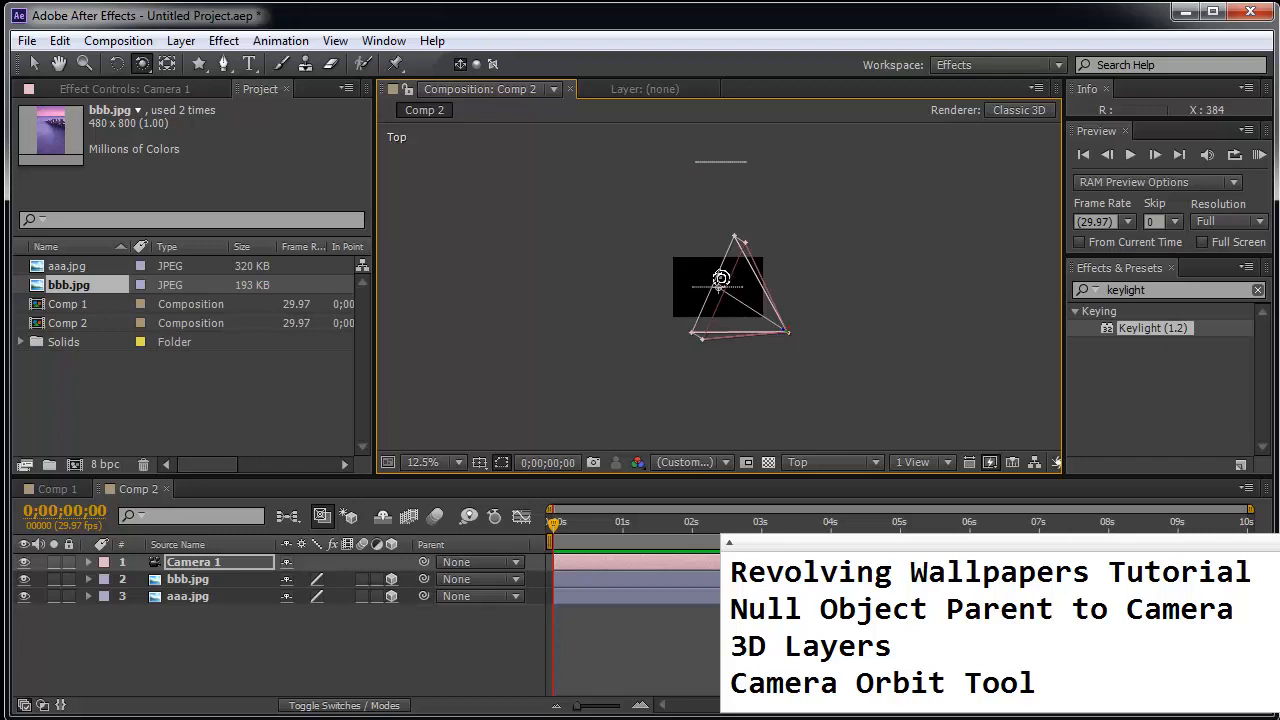
pyautogui.moveTo(720, 278); pyautogui.dragTo(723, 291)
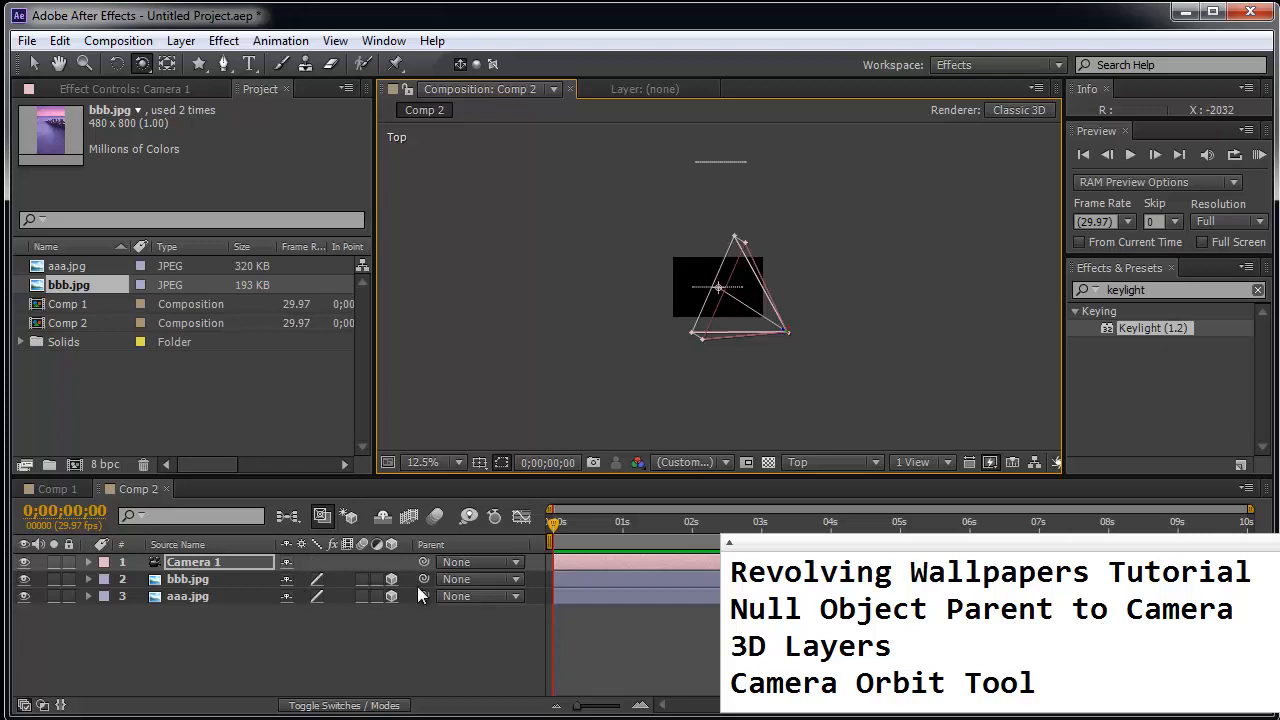
pyautogui.moveTo(850, 423)
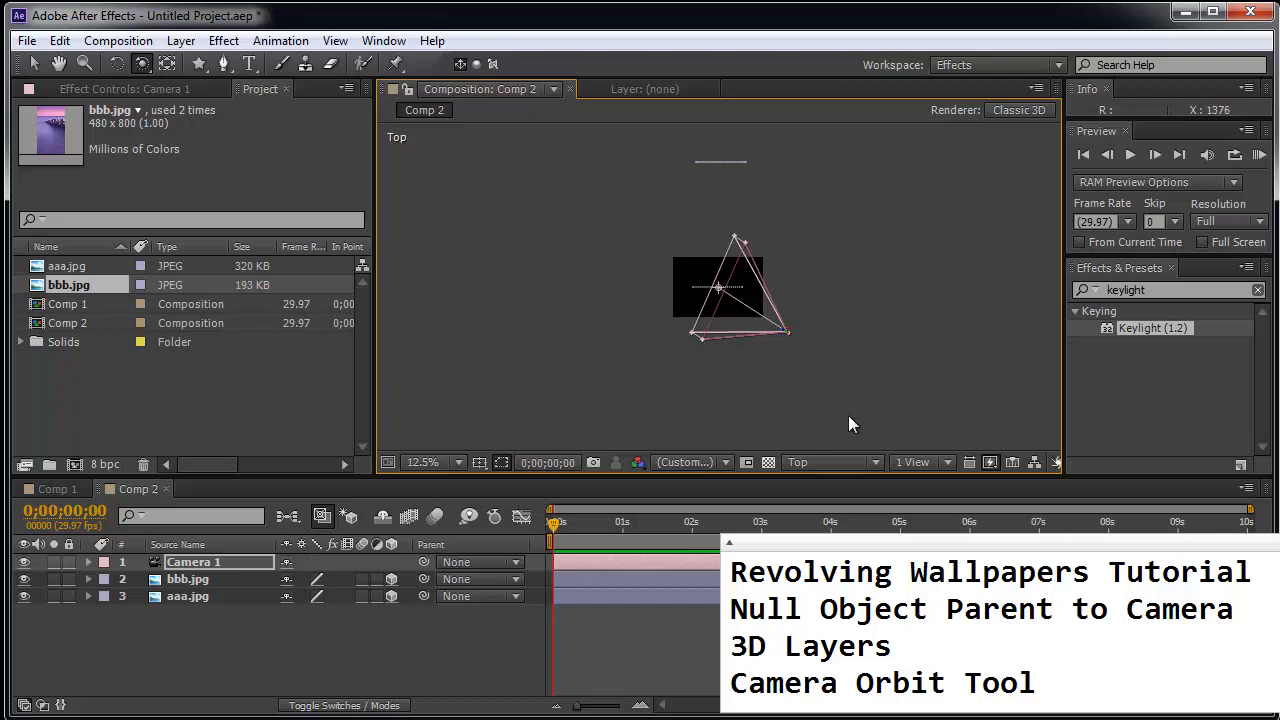
# - Switch the 3D view back to Camera 1 at 50% magnification
pyautogui.click(832, 462)
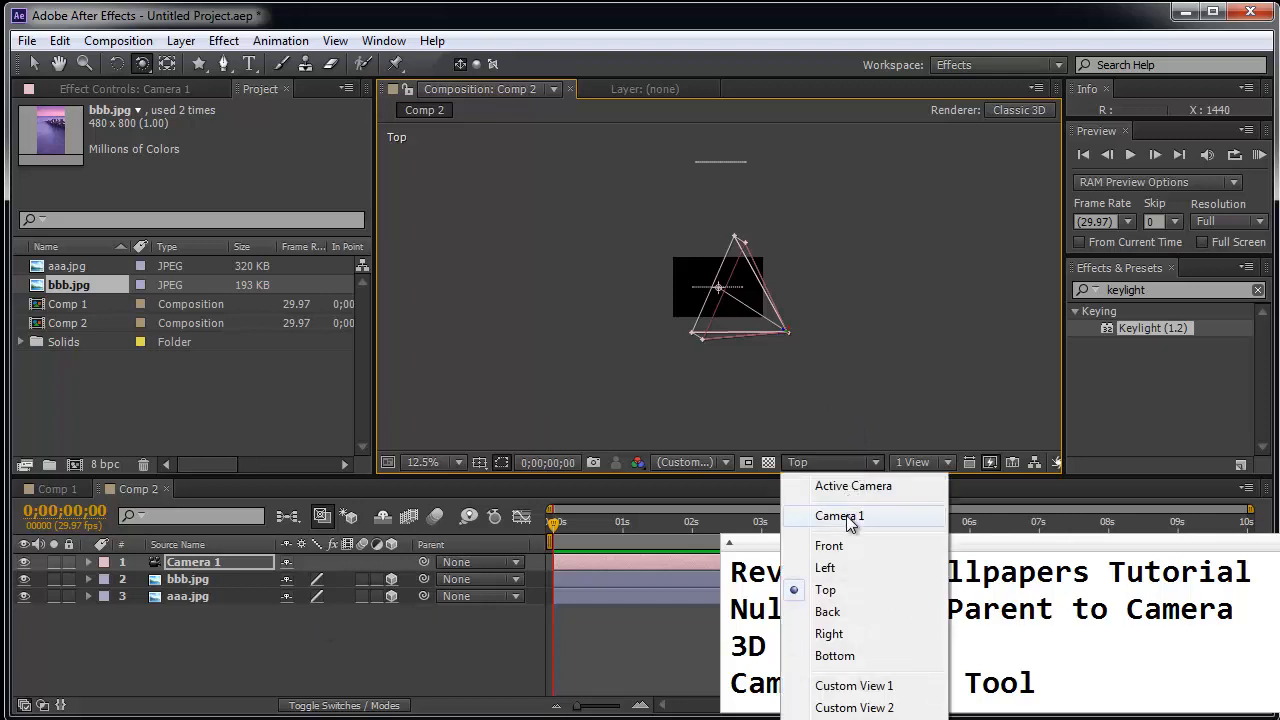
pyautogui.click(839, 515)
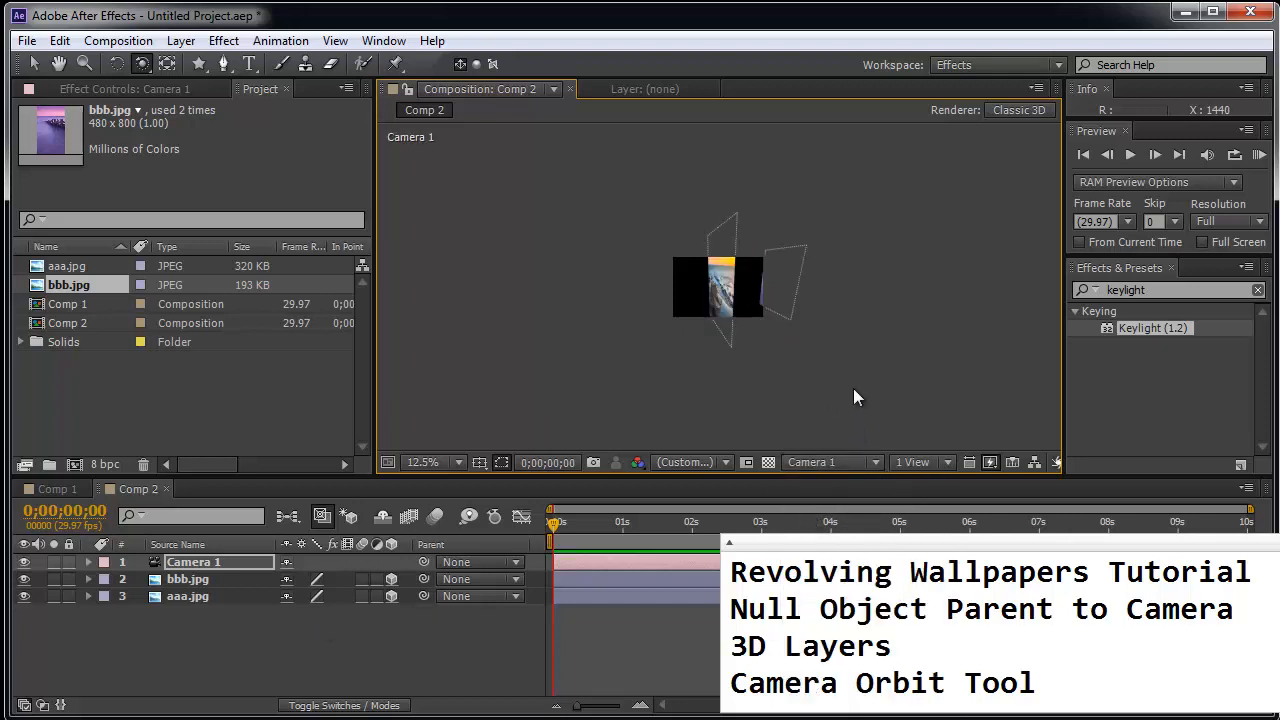
pyautogui.click(424, 462)
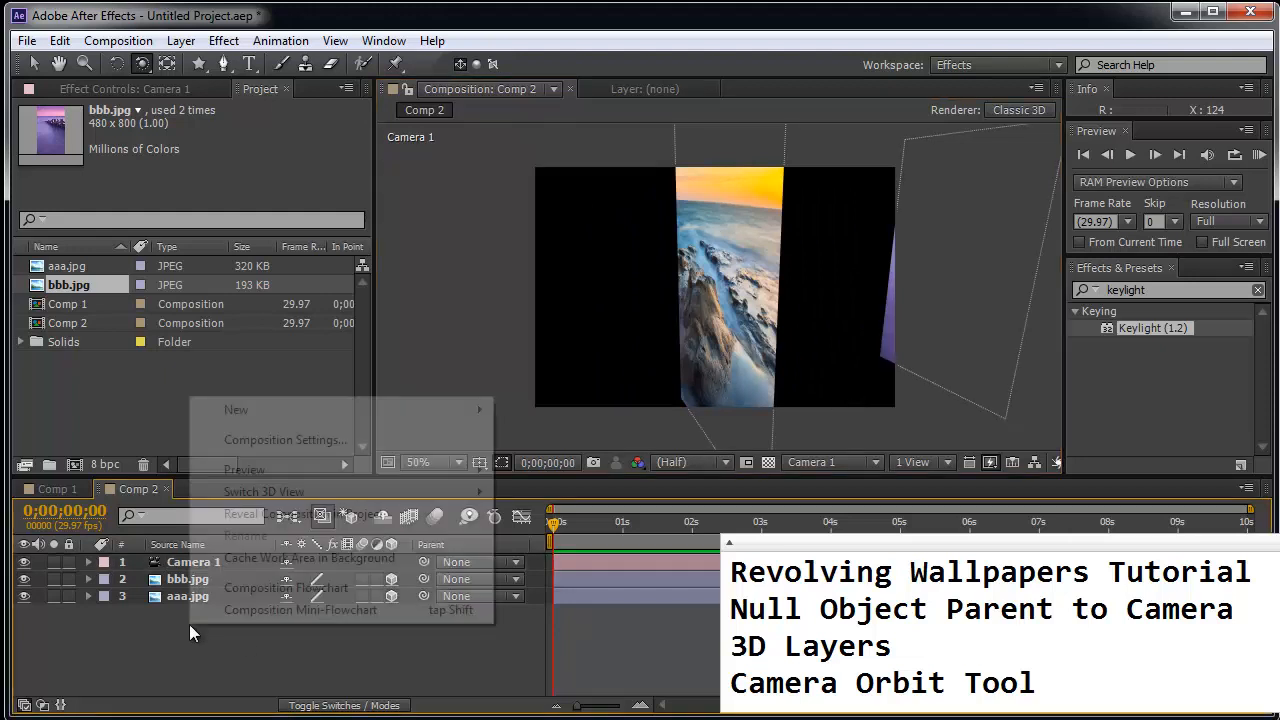
pyautogui.moveTo(236, 409)
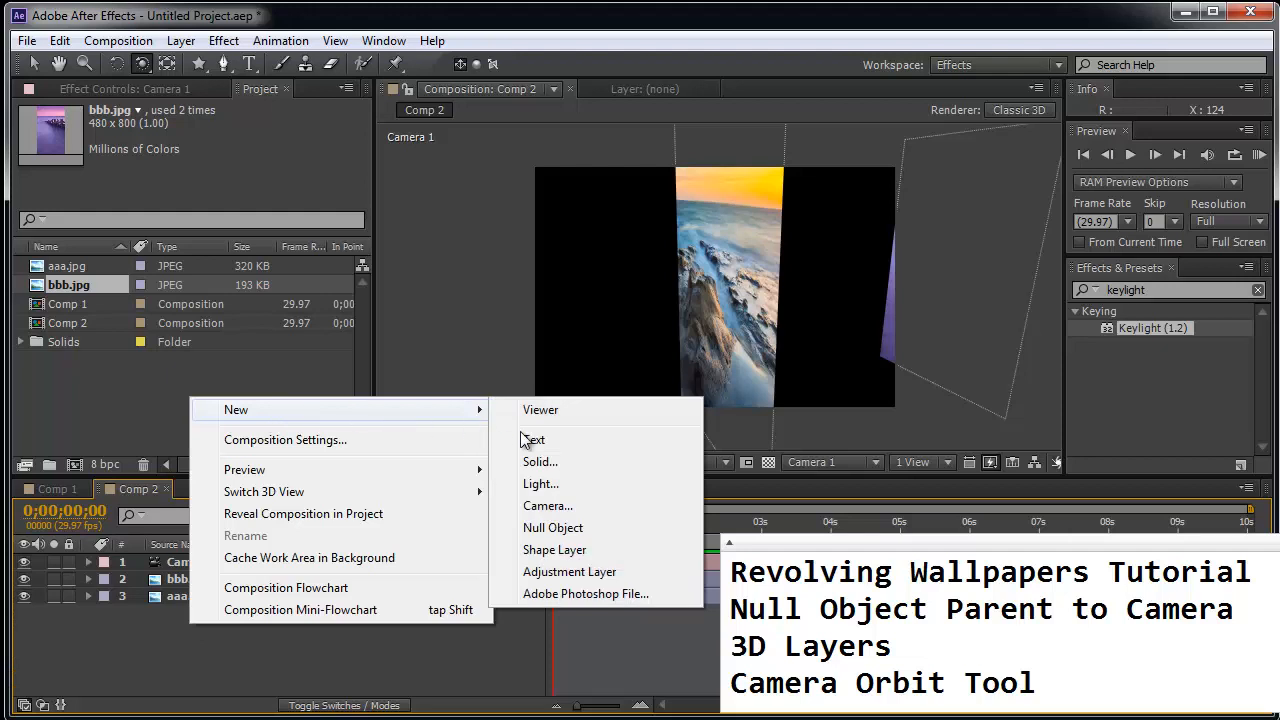
# - Add Null 2, set it as Camera 1's parent, and orbit the camera
pyautogui.click(552, 527)
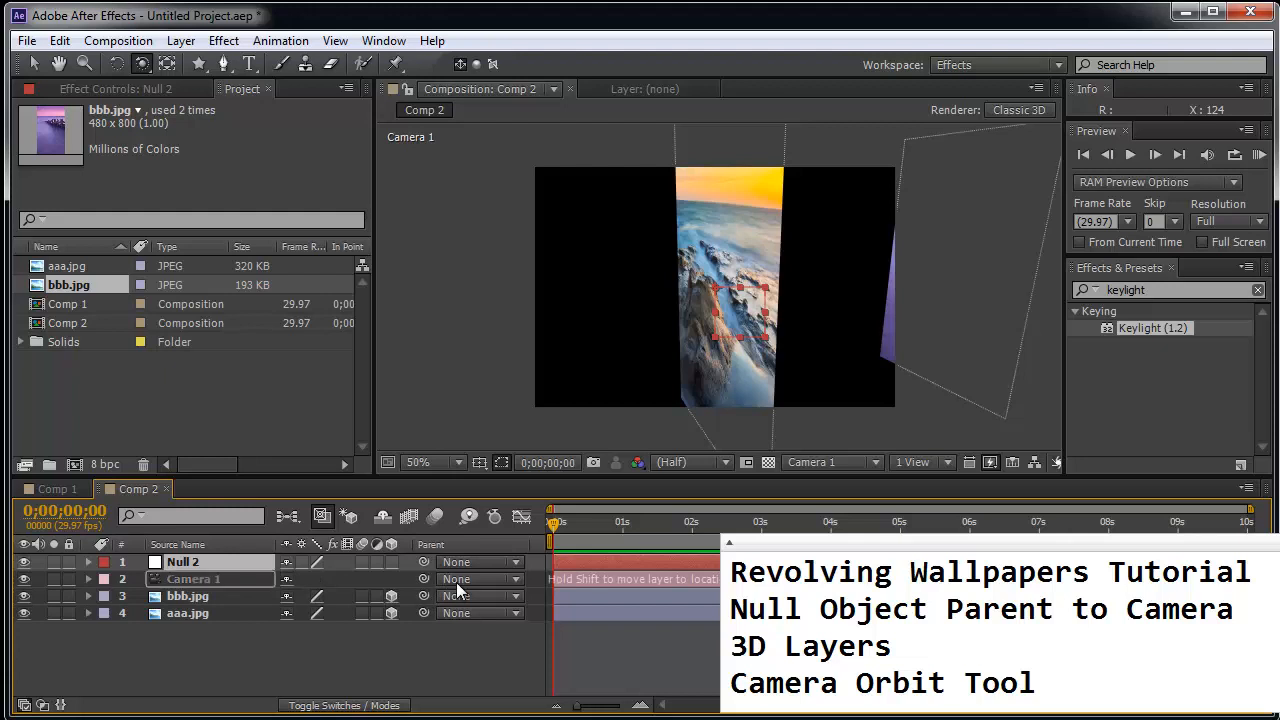
pyautogui.click(478, 579)
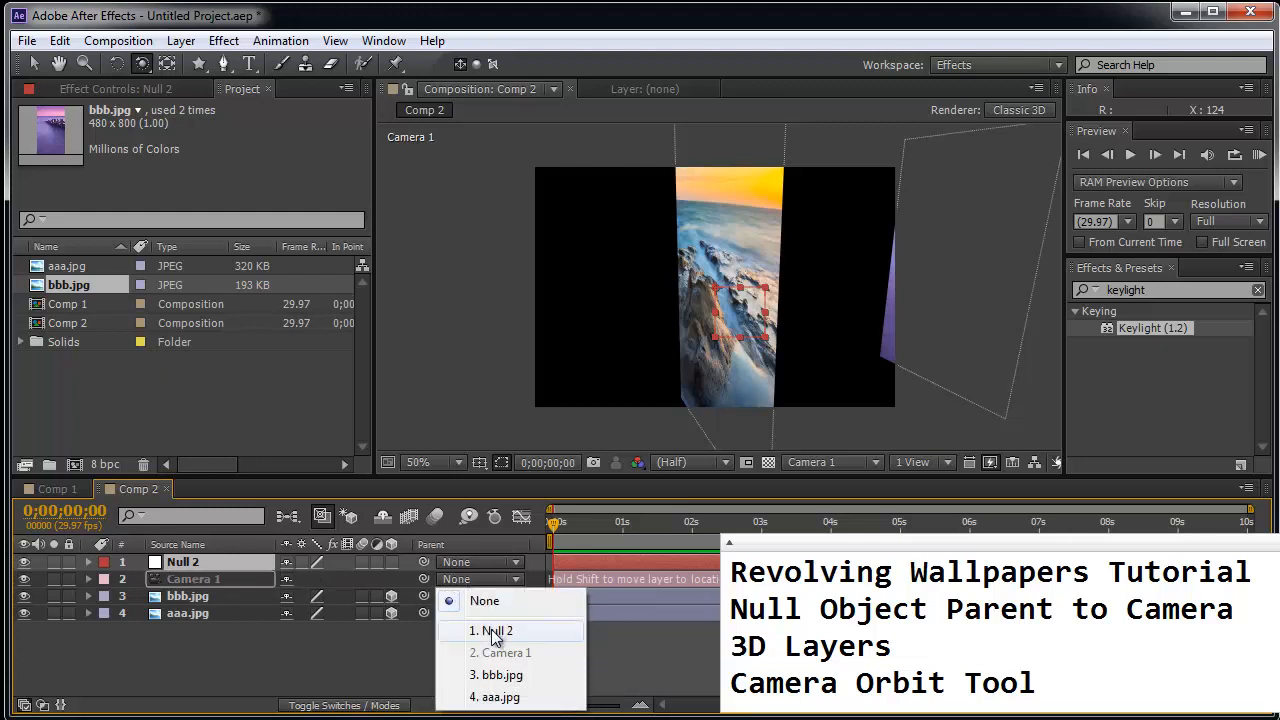
pyautogui.click(492, 630)
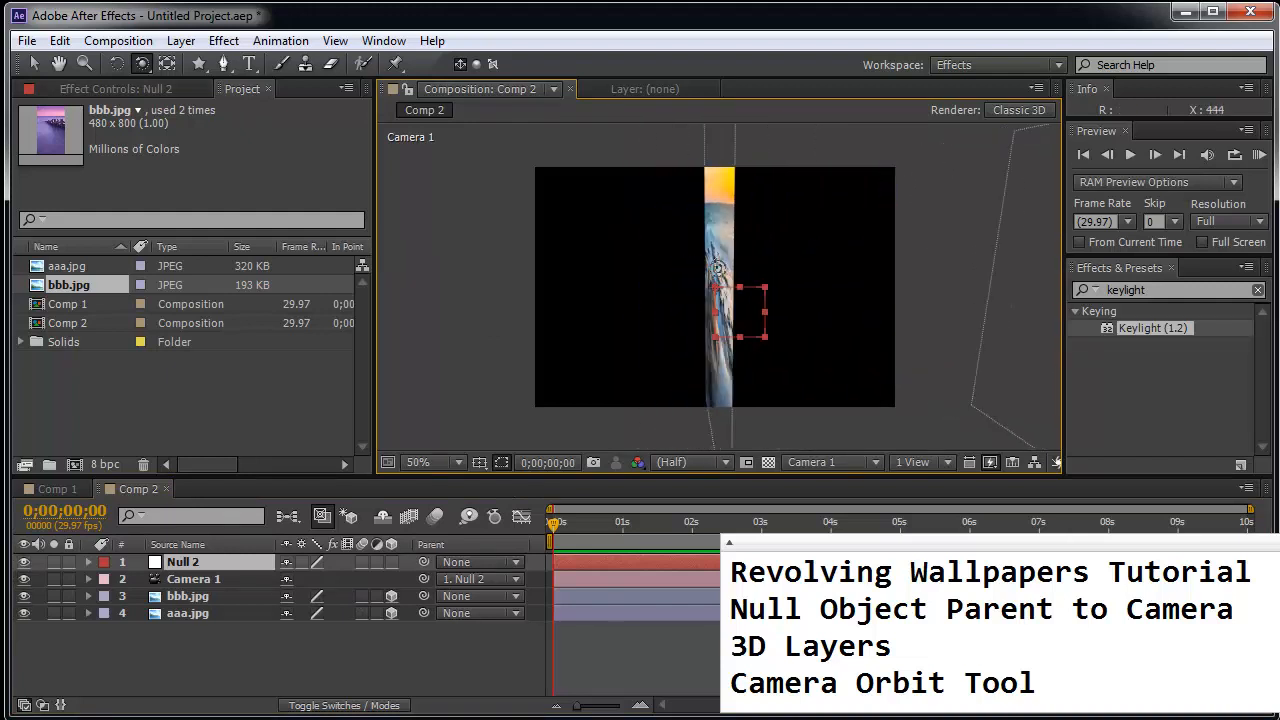
pyautogui.moveTo(717, 268); pyautogui.dragTo(810, 265)
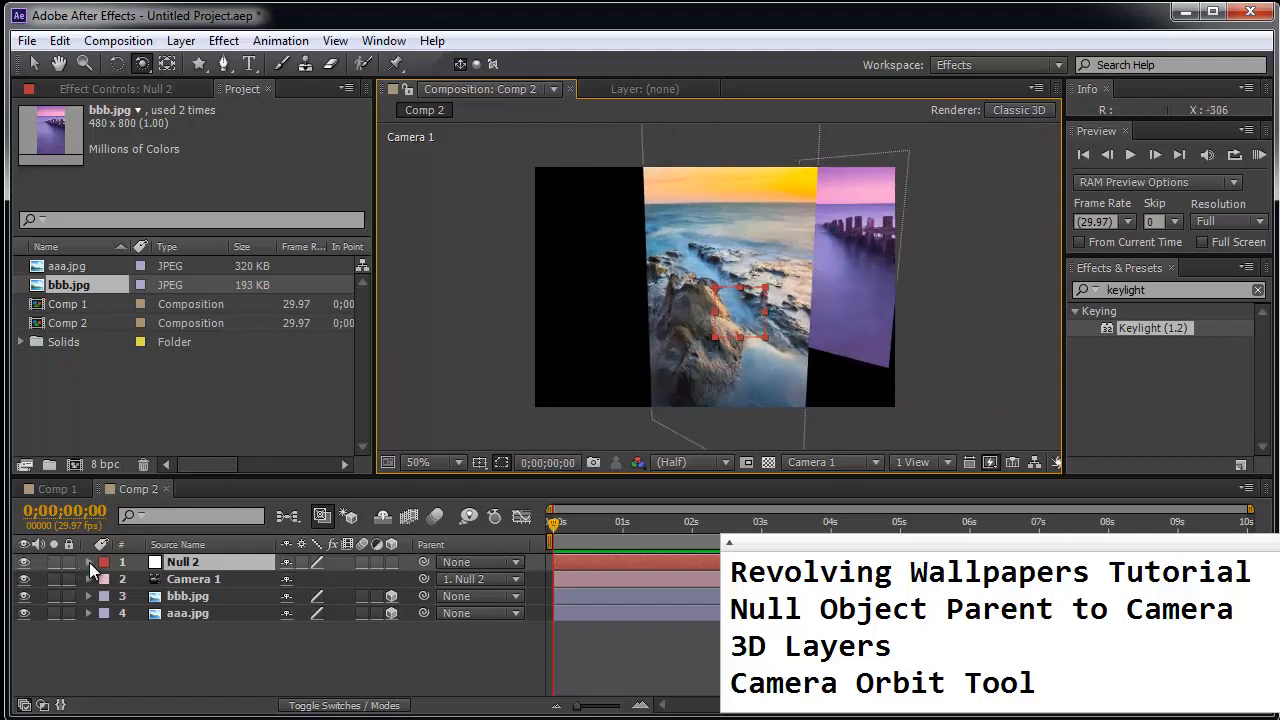
# - Set Null 2's Position to 360, 240, 500, then orbit the camera
pyautogui.click(88, 561)
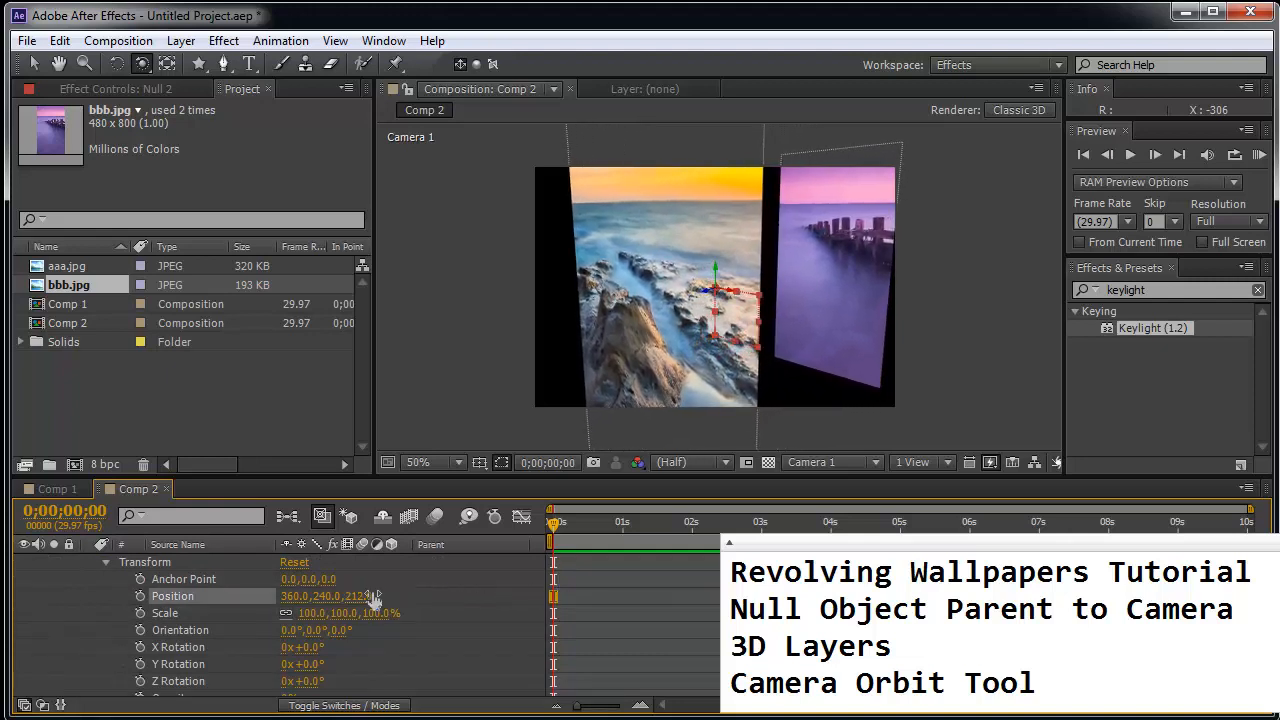
pyautogui.doubleClick(357, 596)
pyautogui.write('500.0')
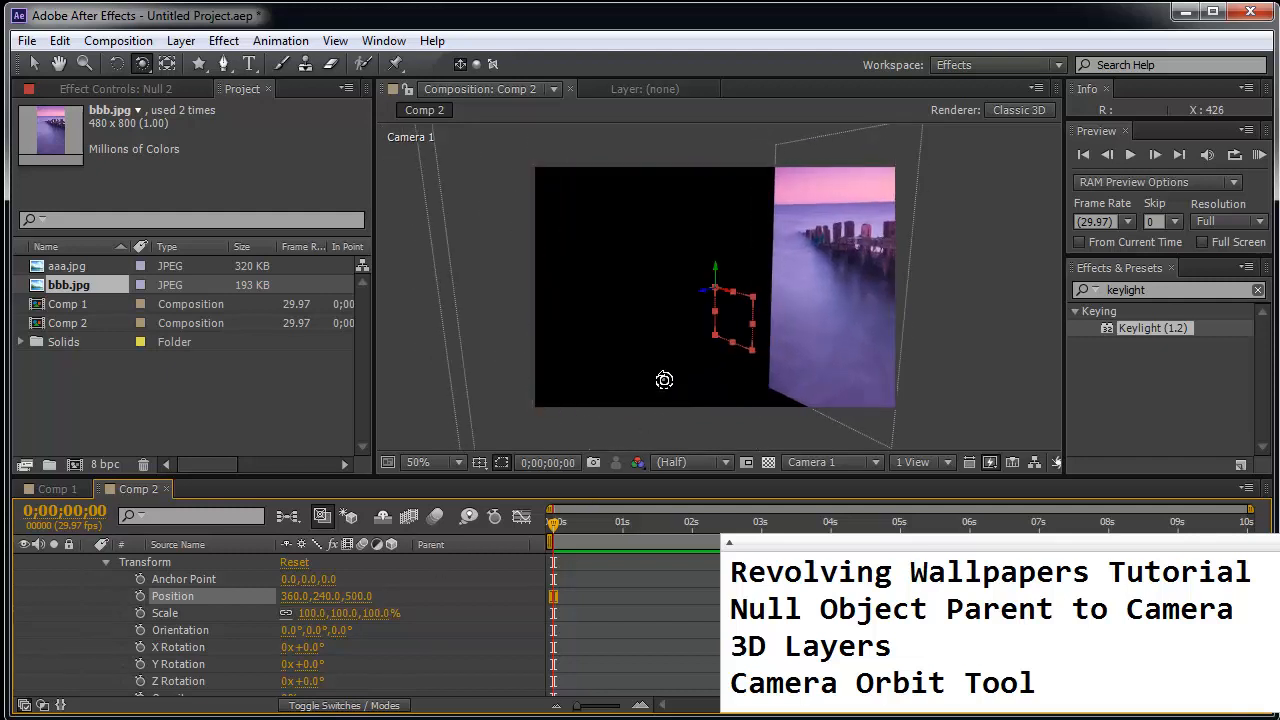
pyautogui.moveTo(665, 380); pyautogui.dragTo(690, 374)
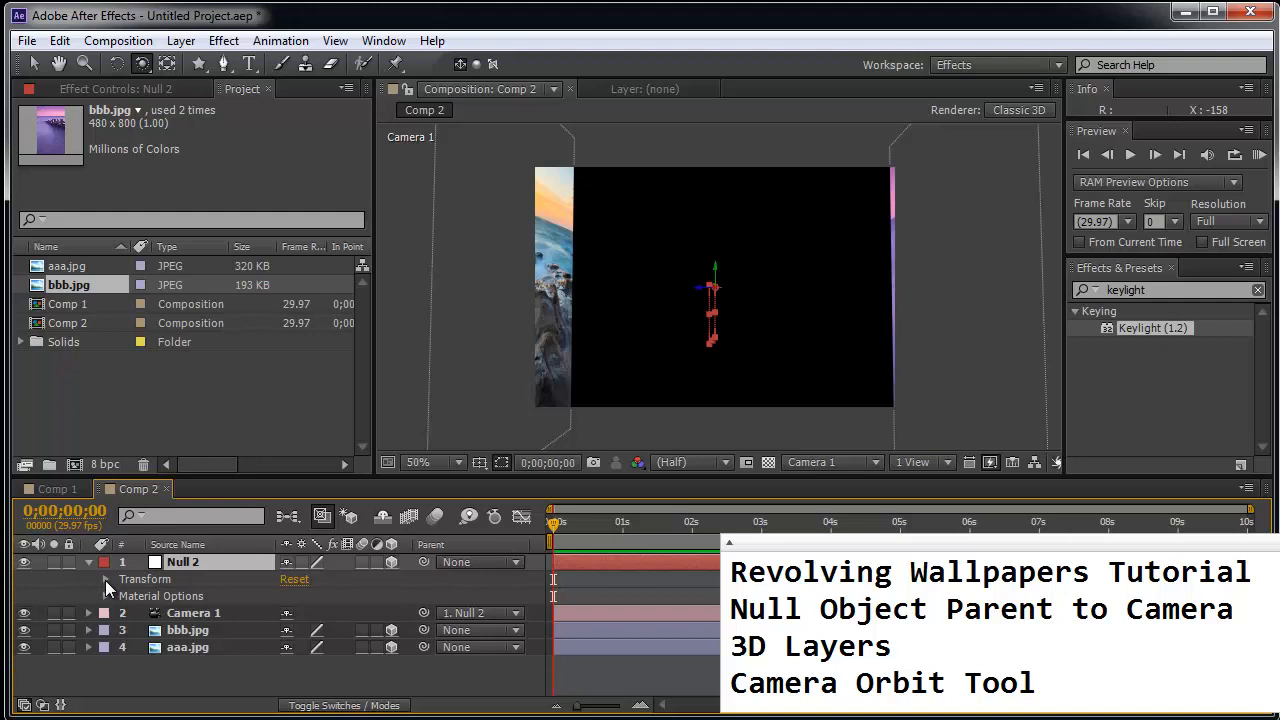
# - Scrub Null 2's Scale up to 282% and test its Y Rotation
pyautogui.click(88, 579)
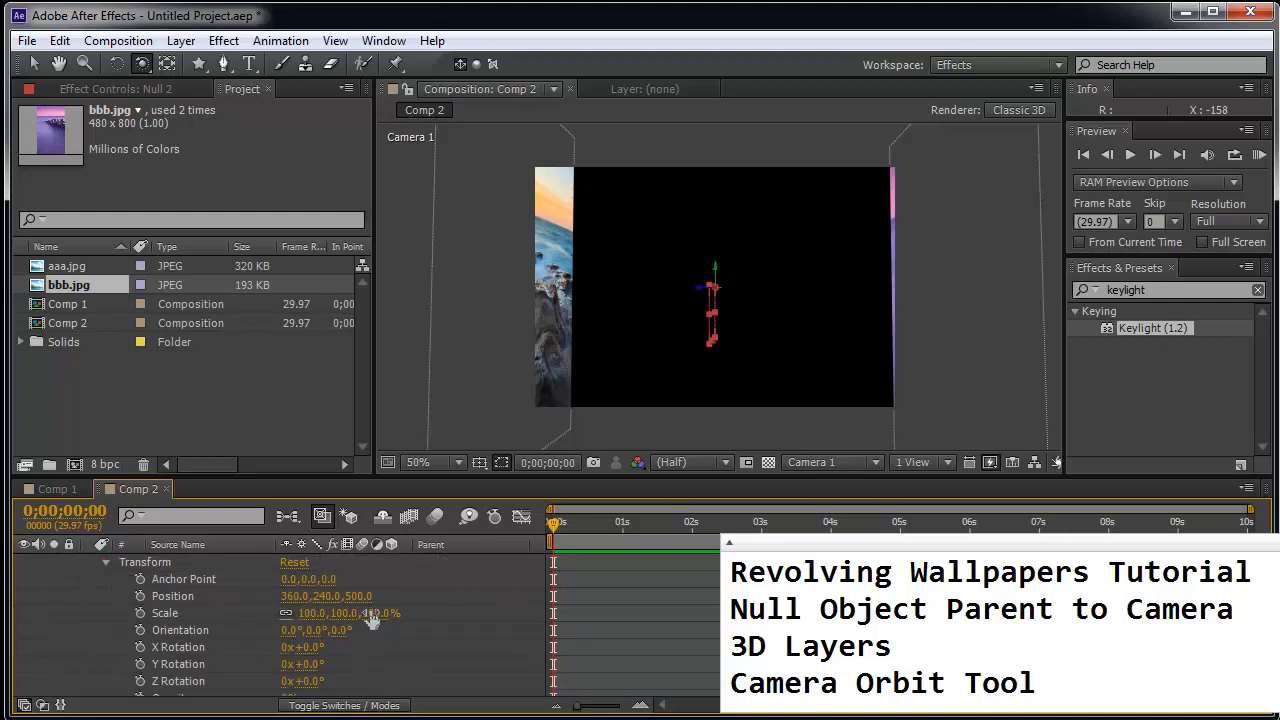
pyautogui.moveTo(340, 613); pyautogui.dragTo(340, 613)
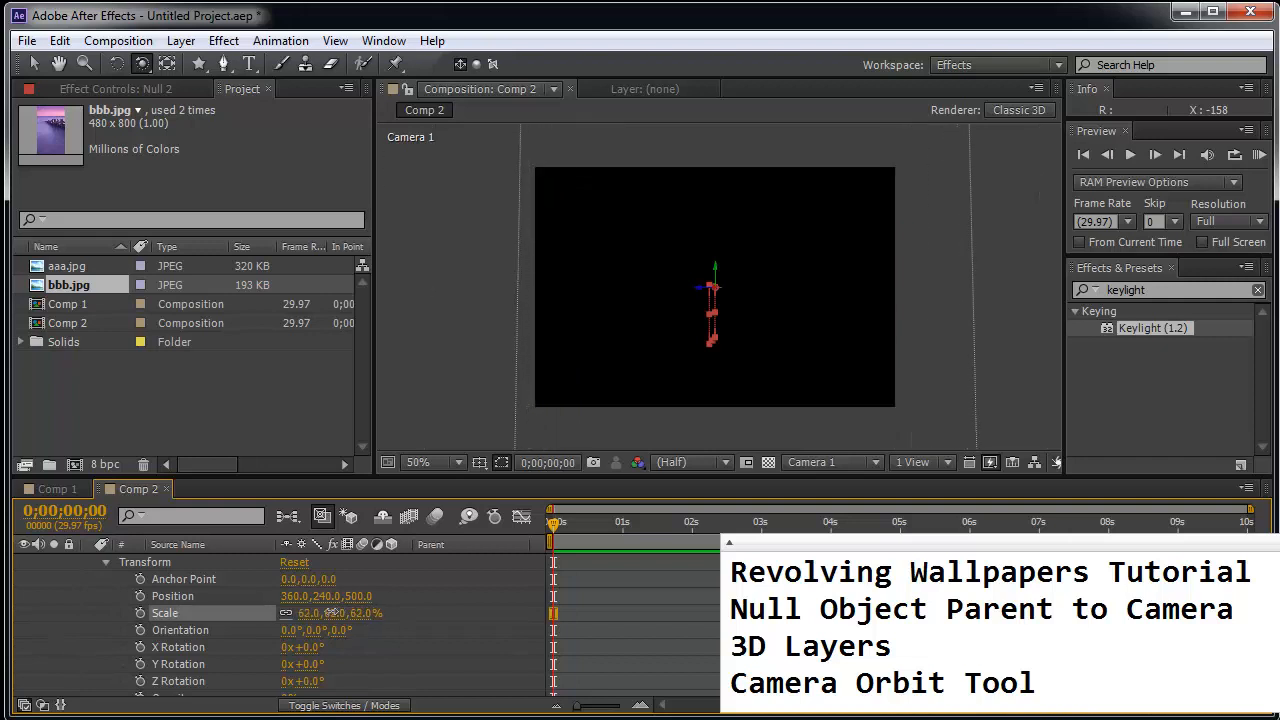
pyautogui.moveTo(320, 613); pyautogui.dragTo(517, 617)
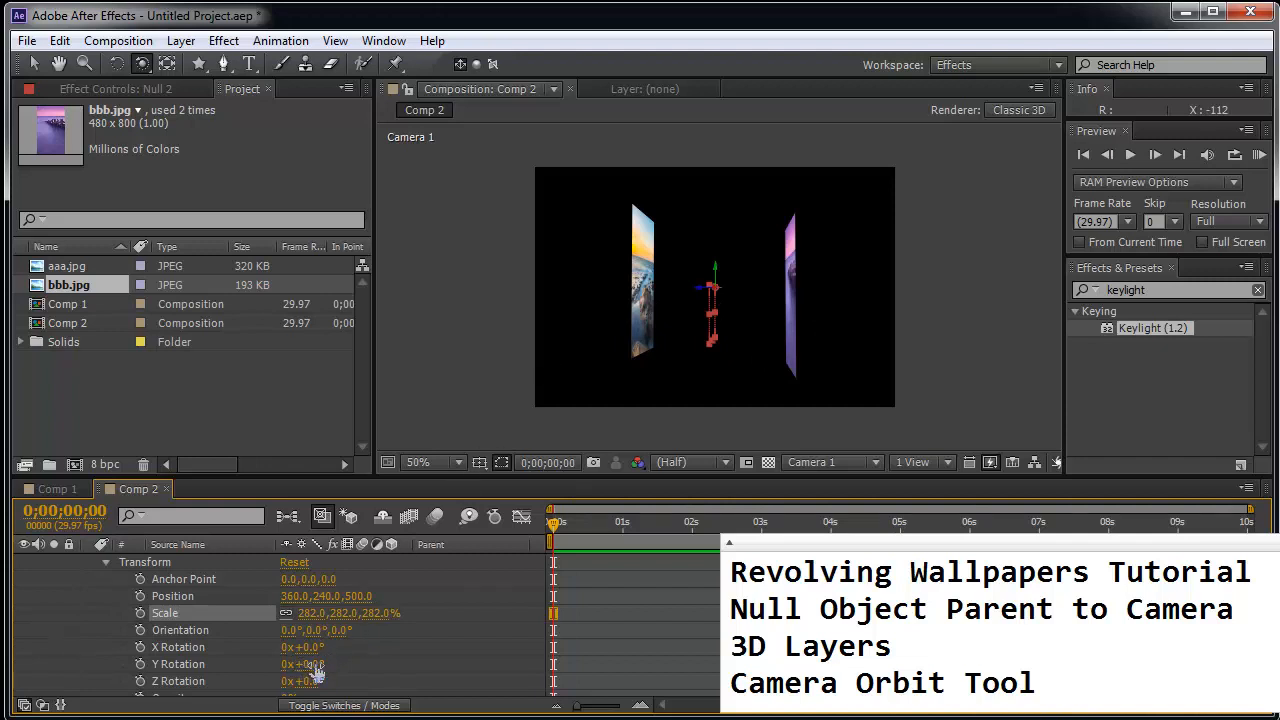
pyautogui.moveTo(305, 664); pyautogui.dragTo(330, 664)
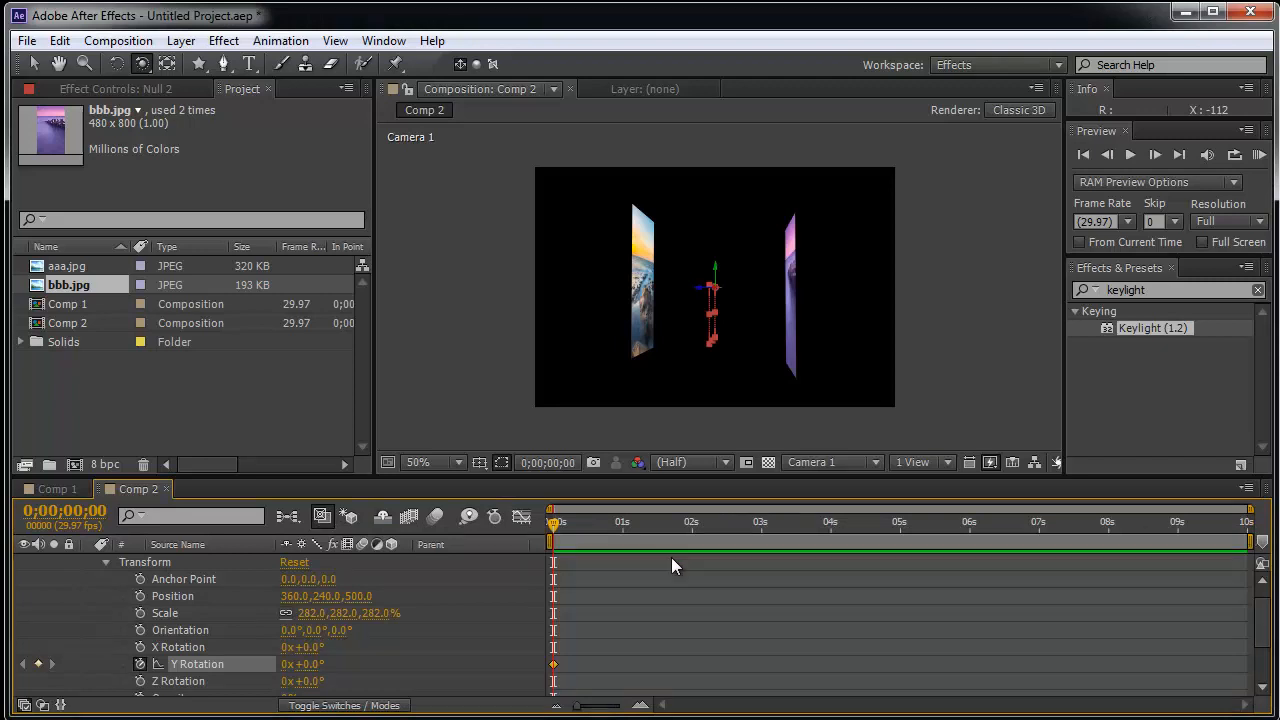
# - Keyframe Null 2's Y Rotation to 10 revolutions at the last frame, then return to 0s
pyautogui.click(753, 521)
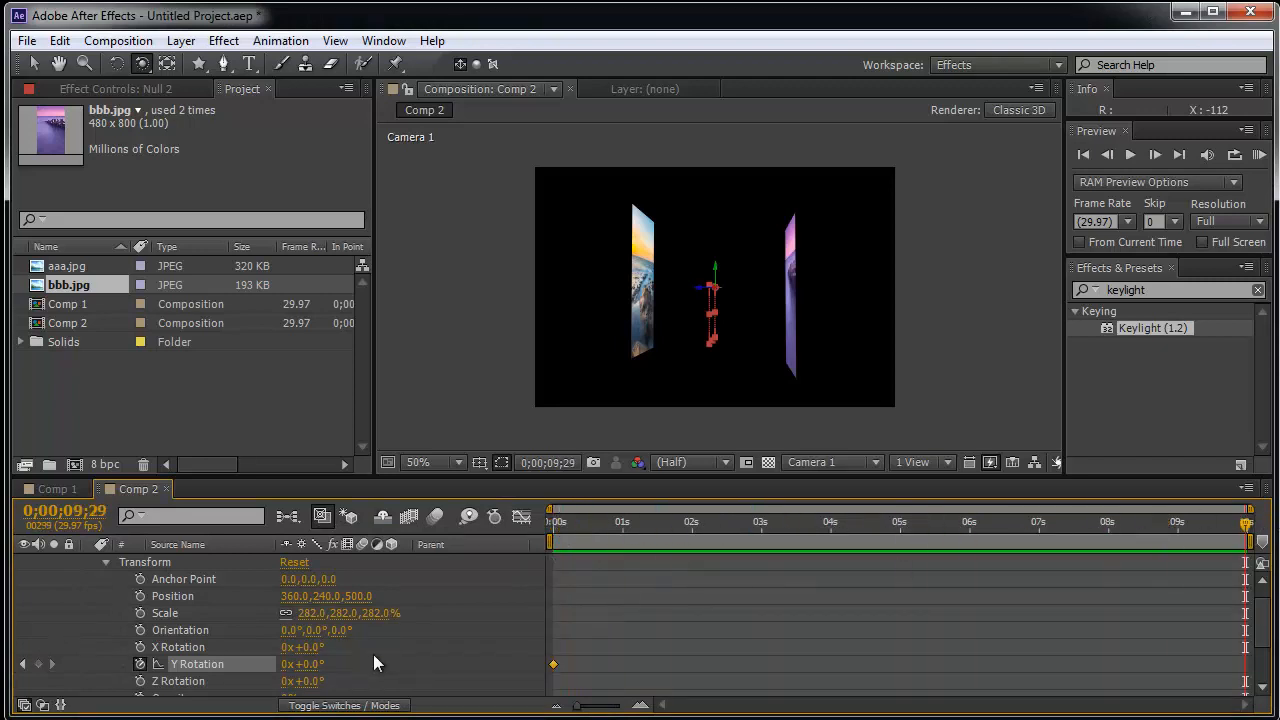
pyautogui.click(302, 664)
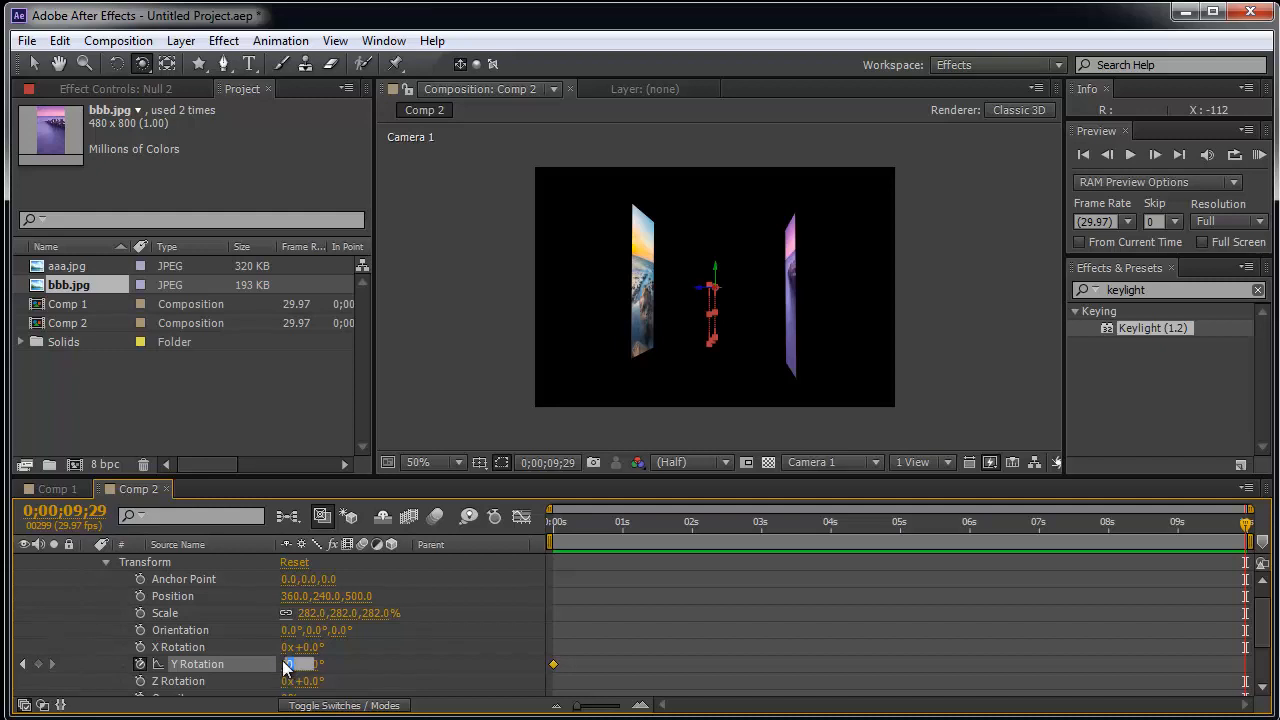
pyautogui.write('10x +0.0°')
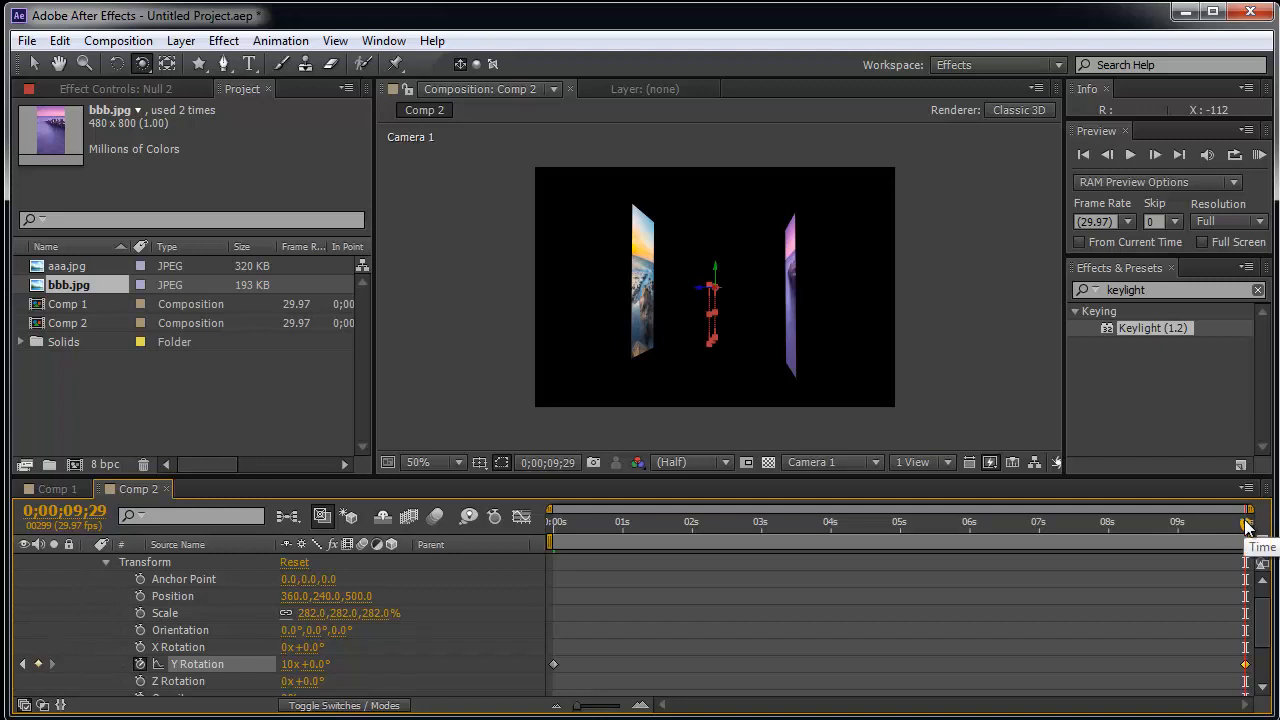
pyautogui.click(925, 522)
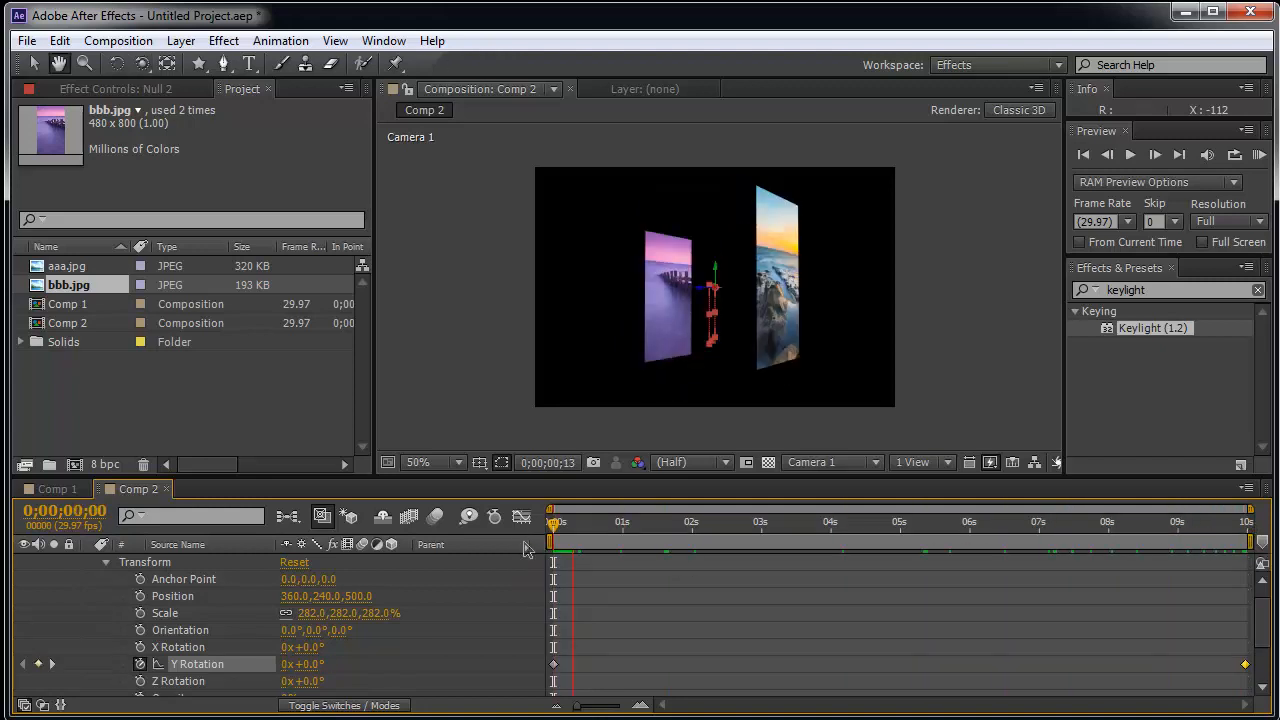
# - Scrub the timeline to preview both wallpapers revolving around the camera rig
pyautogui.moveTo(555, 520); pyautogui.dragTo(687, 550)
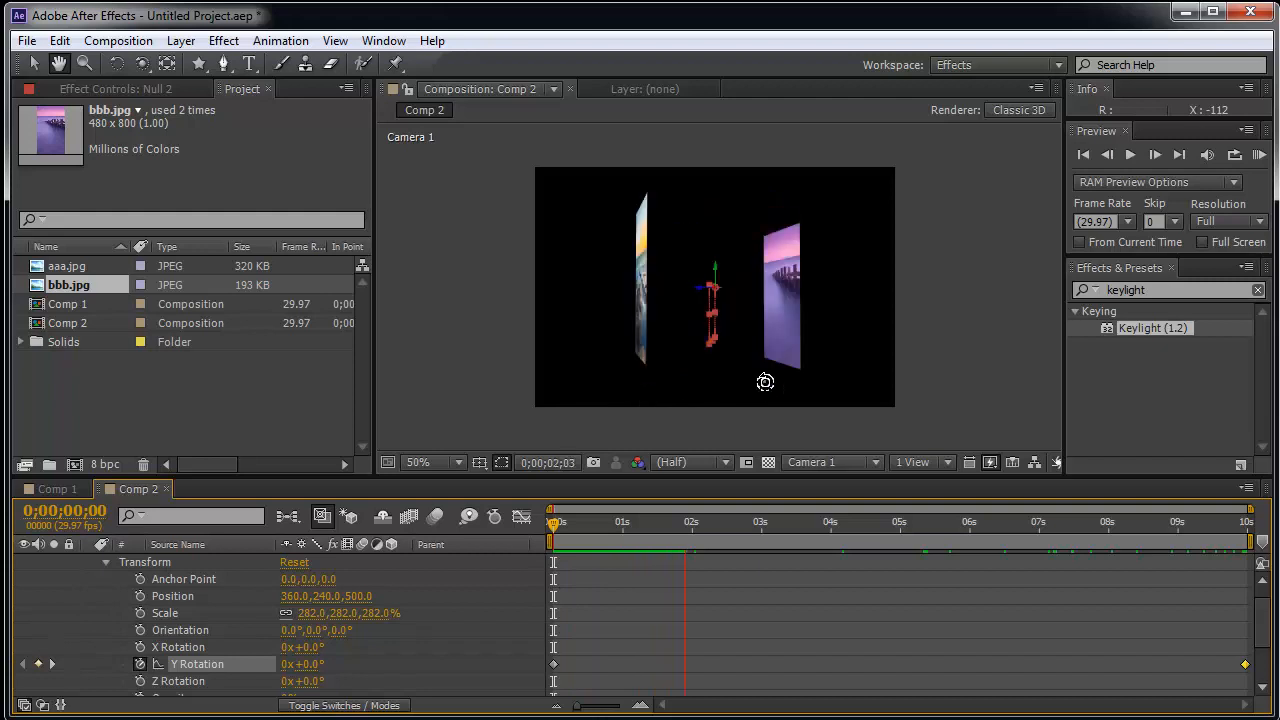